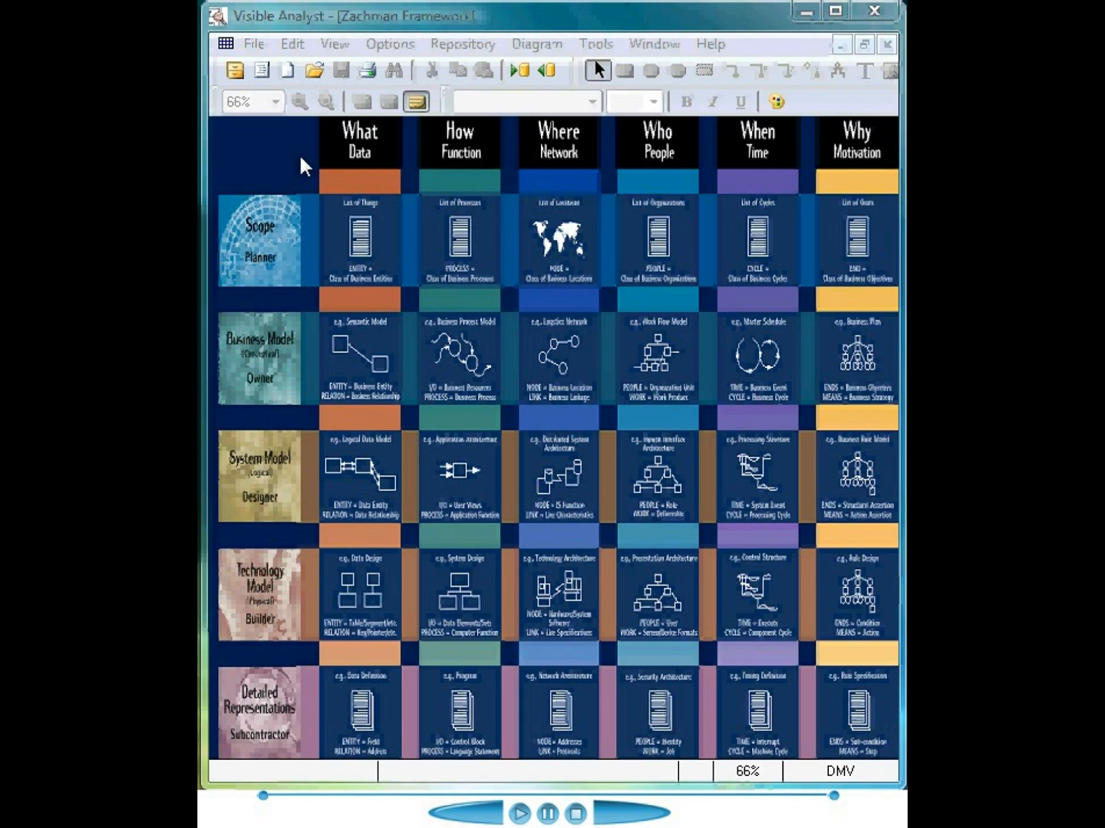
Open the Diagram List for the DMV - Department Of Motor Vehicles project.
{"action": "left_click", "coordinate": [253, 44]}
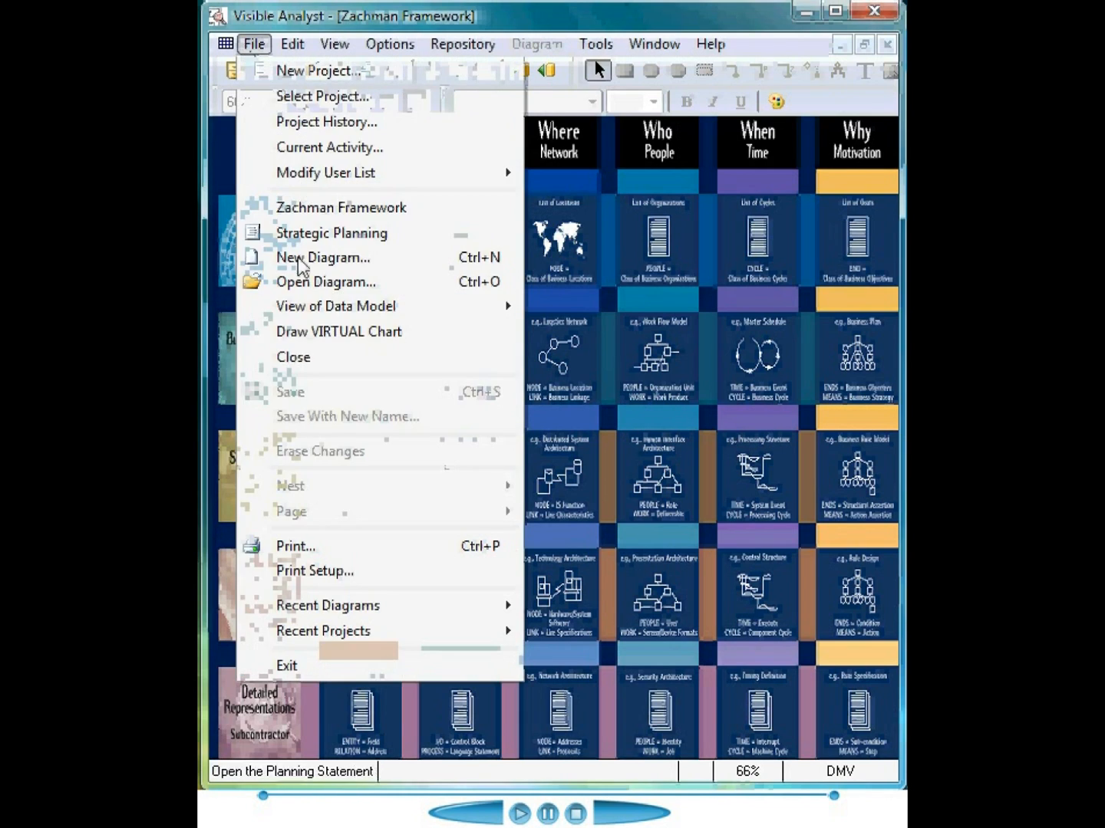
{"action": "left_click", "coordinate": [325, 281]}
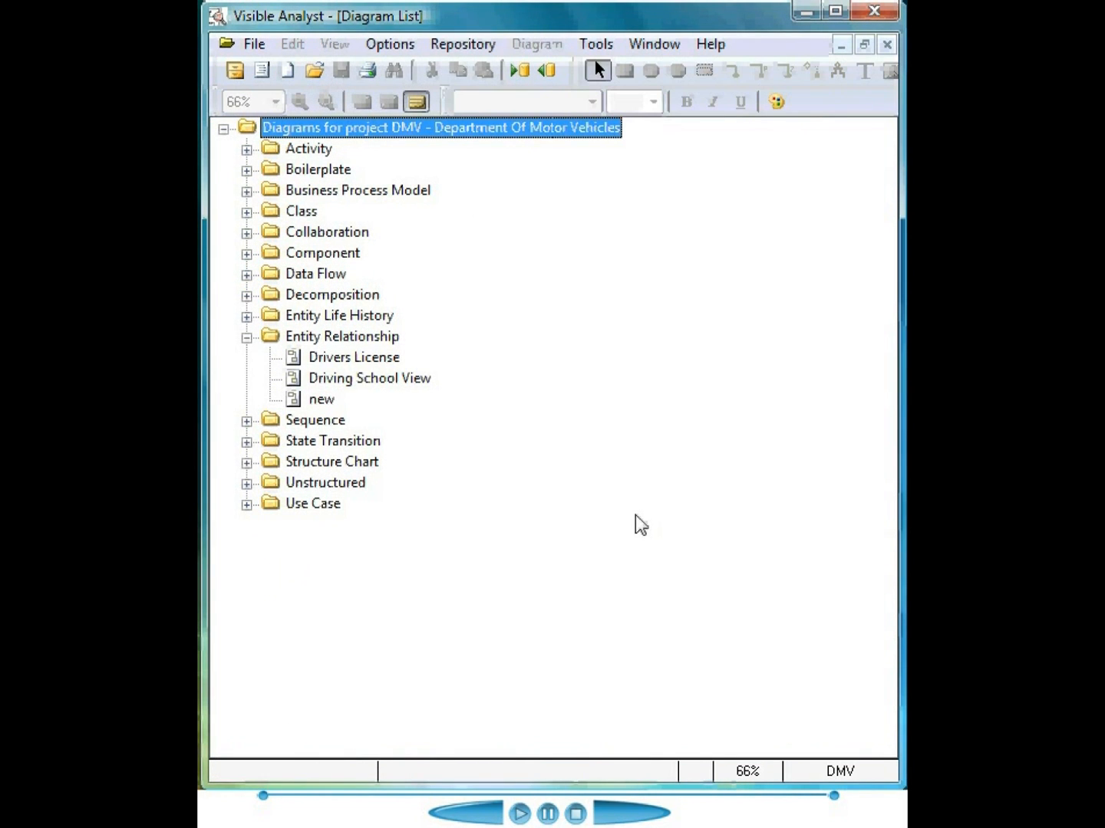
{"action": "mouse_move", "coordinate": [247, 222]}
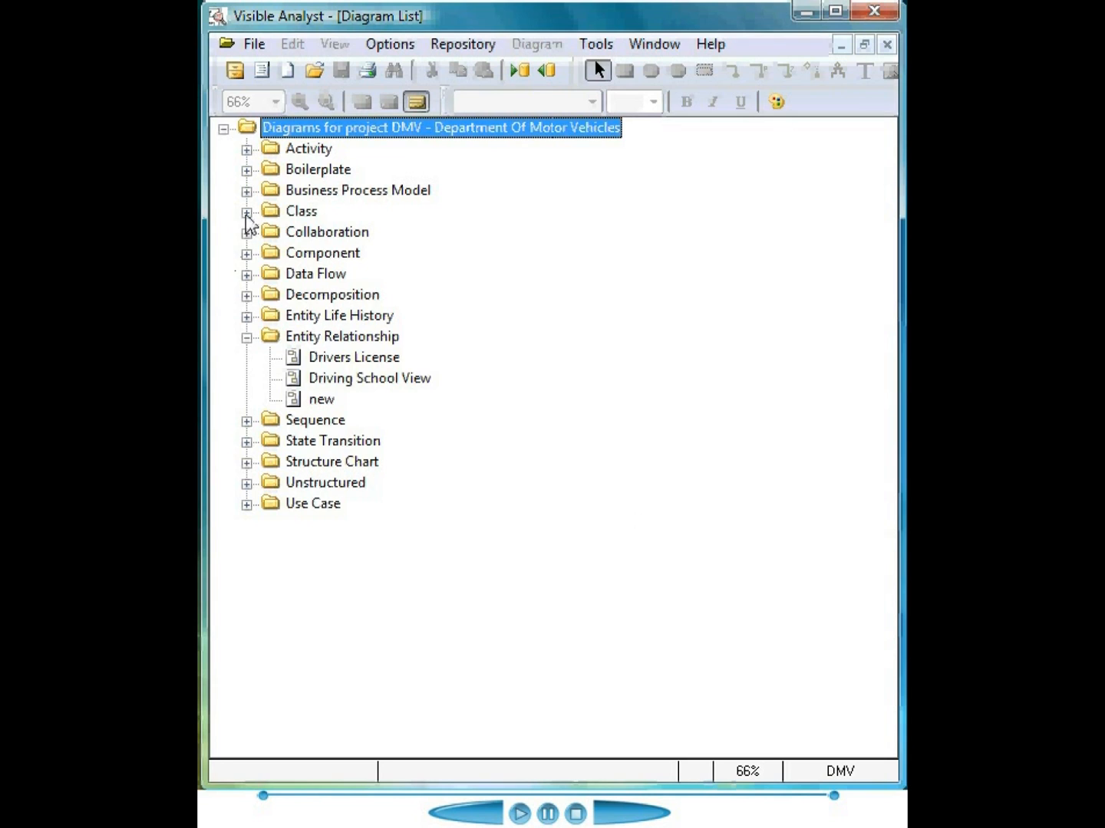
Expand the Class and Data Flow diagram folders in the Diagram List tree.
{"action": "left_click", "coordinate": [247, 190]}
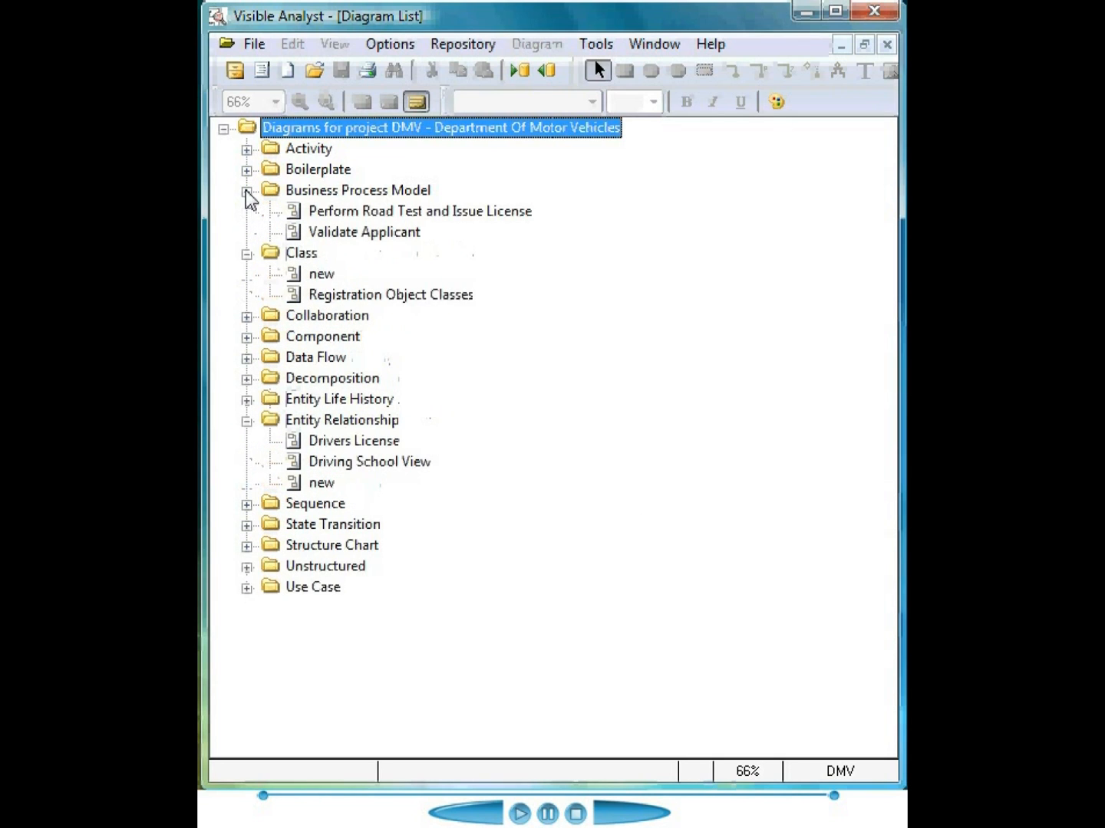
{"action": "left_click", "coordinate": [247, 357]}
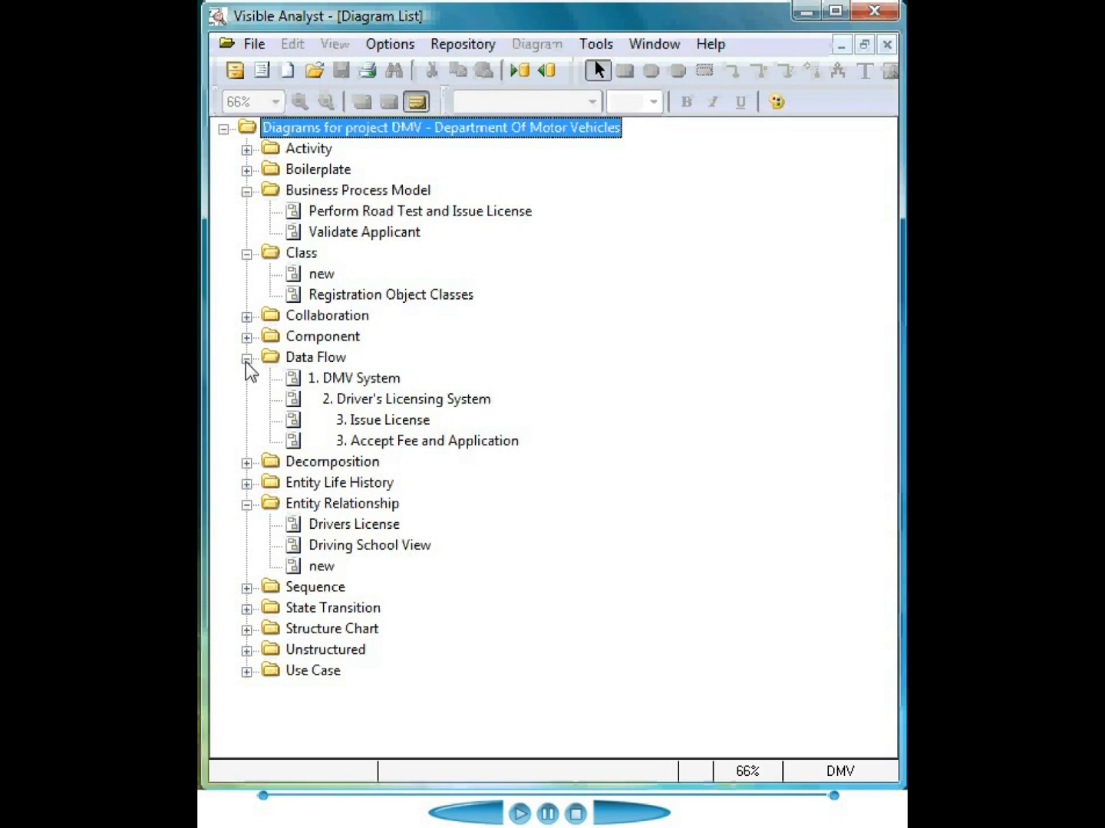
{"action": "mouse_move", "coordinate": [487, 372]}
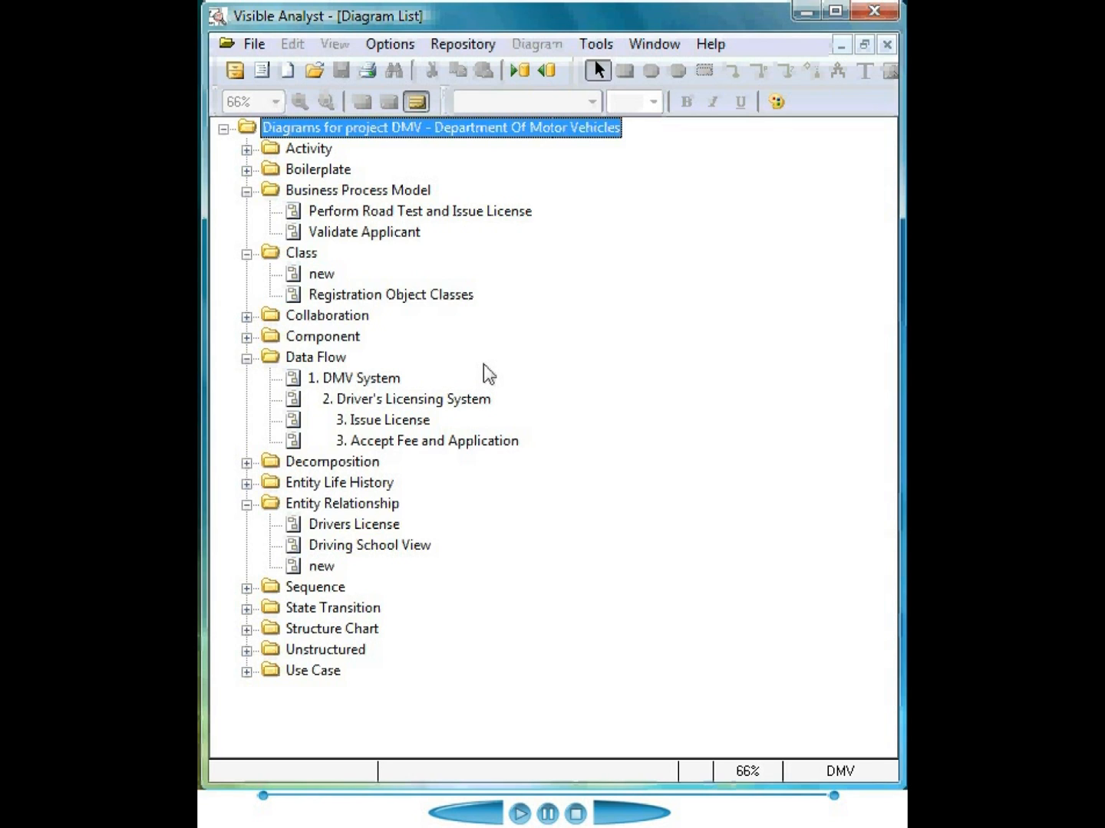
{"action": "mouse_move", "coordinate": [391, 49]}
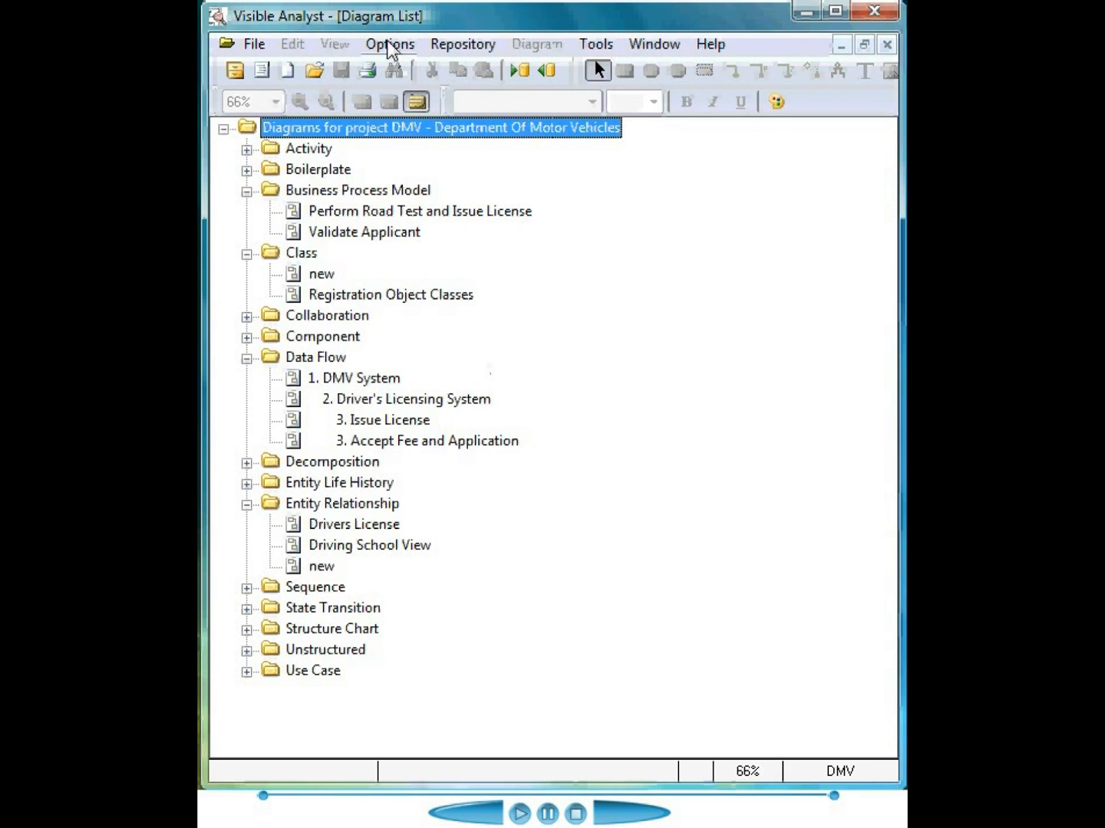
Turn on the Object Browser panel from the Options menu.
{"action": "left_click", "coordinate": [389, 44]}
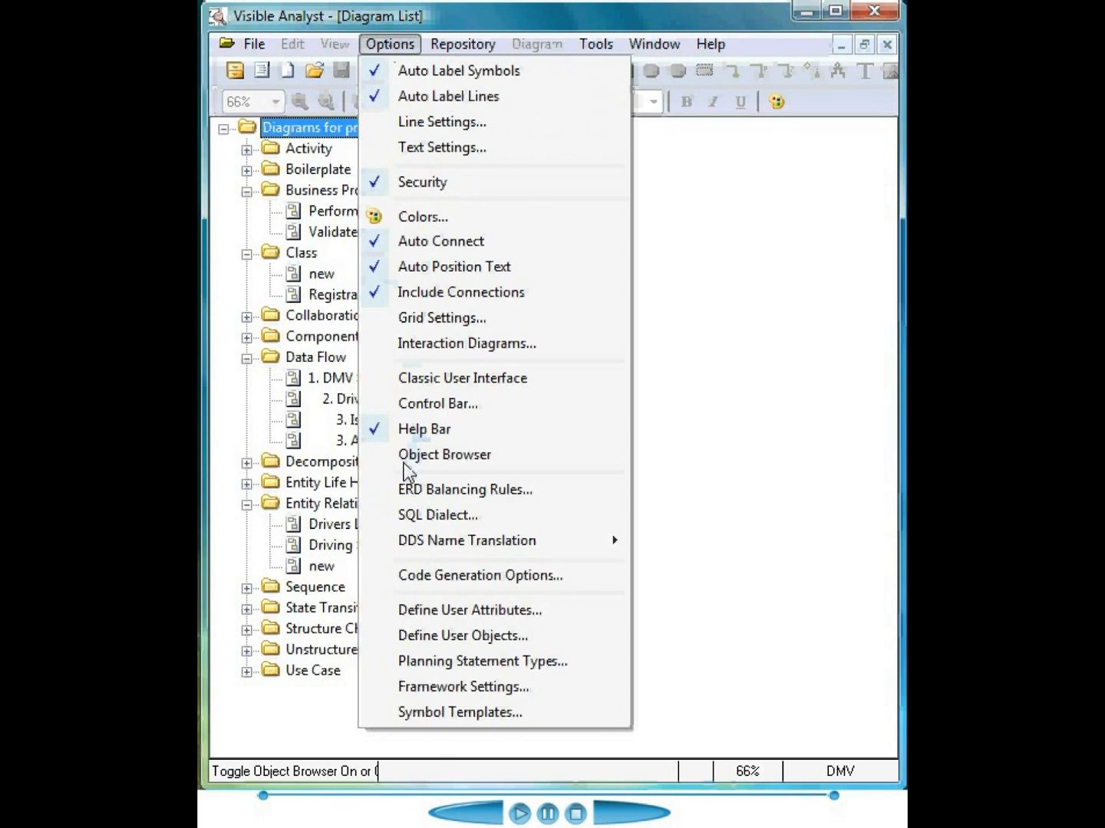
{"action": "left_click", "coordinate": [444, 454]}
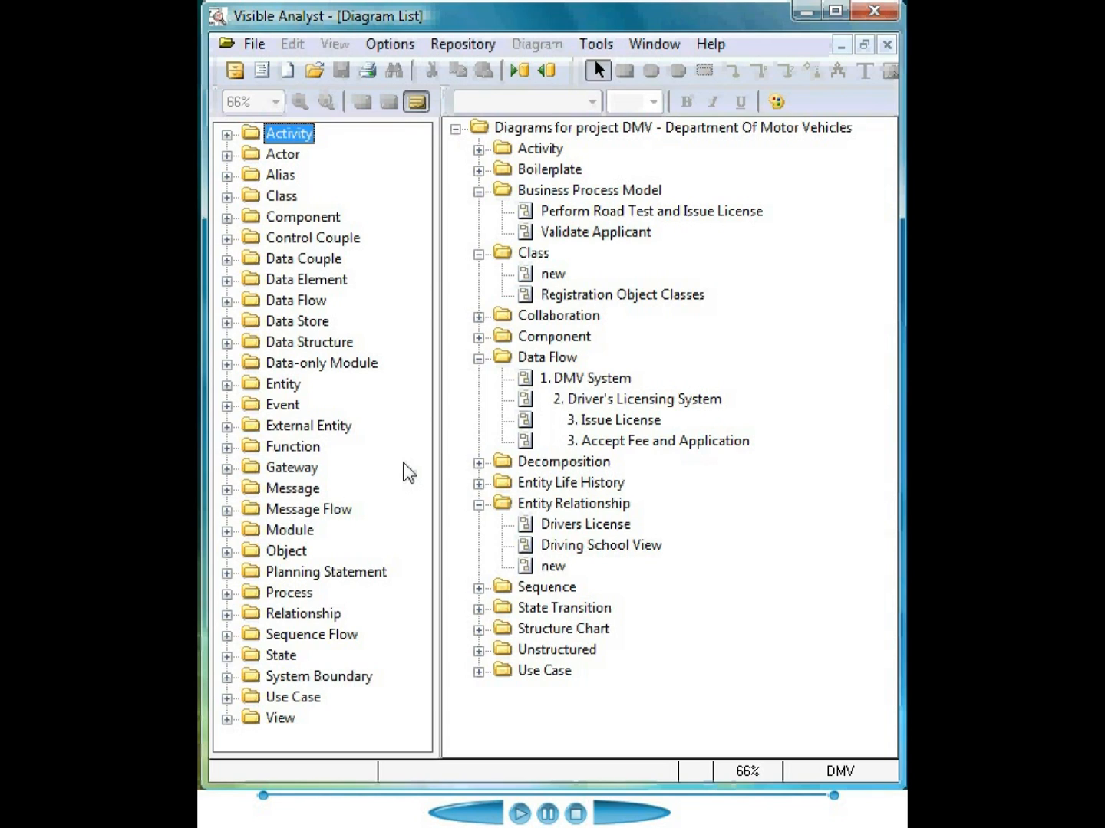
{"action": "mouse_move", "coordinate": [578, 567]}
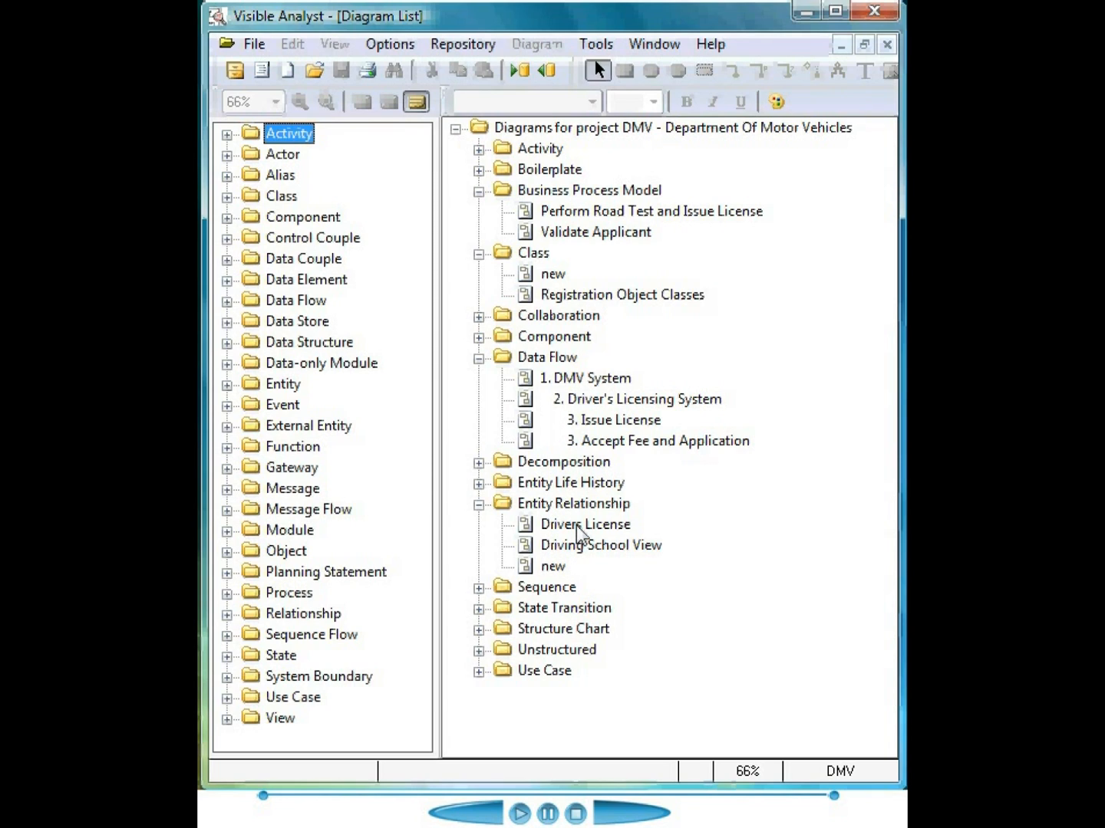
Open the Drivers License ERD and select the Driving Lesson entity from the Object Browser.
{"action": "double_click", "coordinate": [584, 524]}
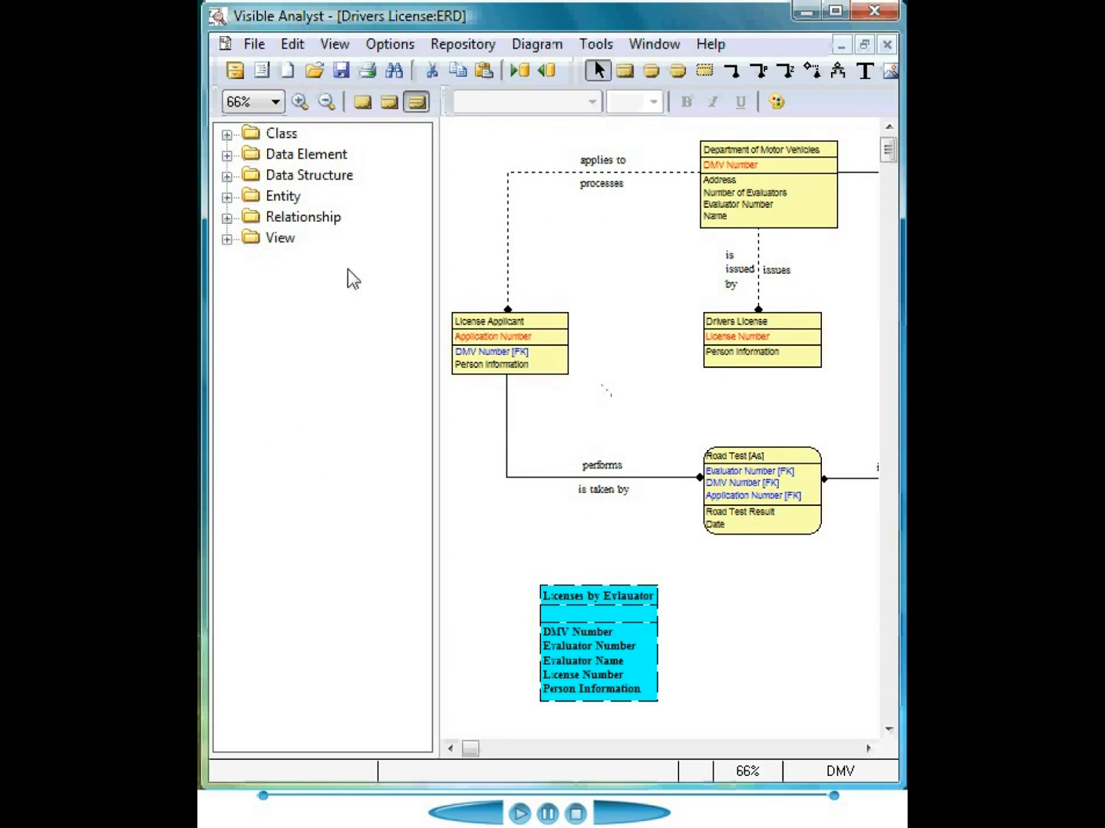
{"action": "mouse_move", "coordinate": [323, 288]}
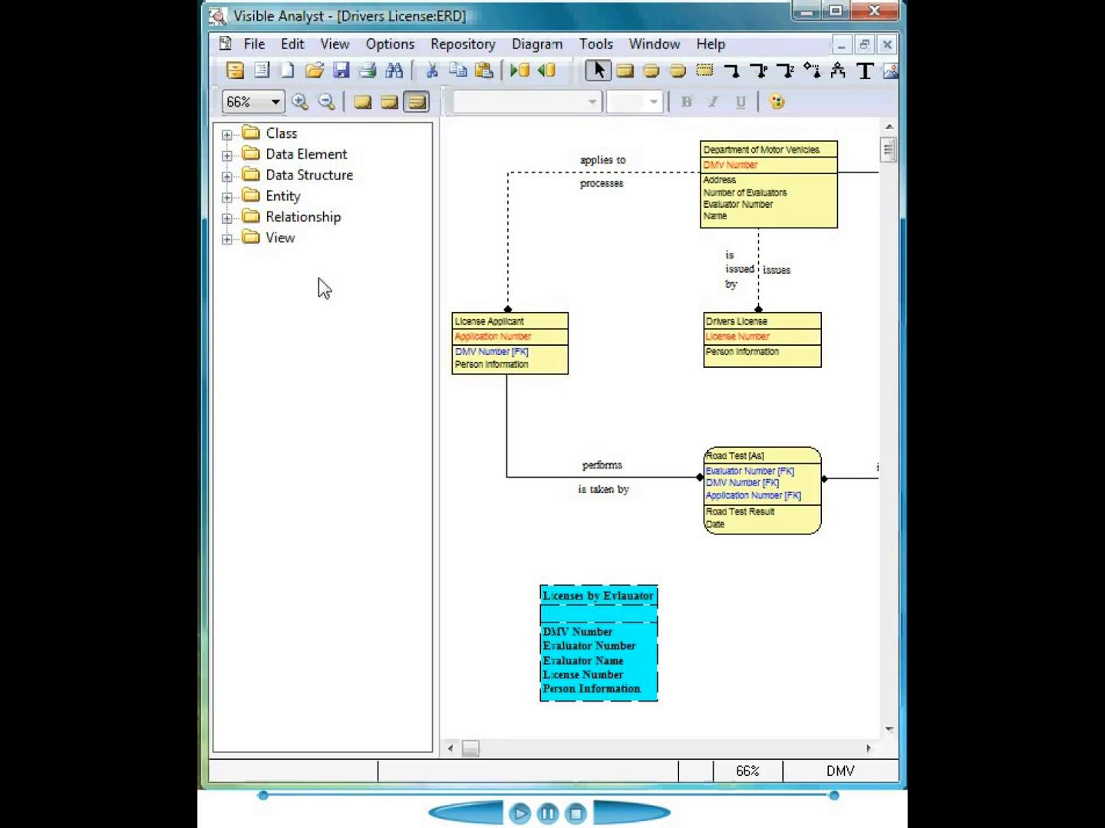
{"action": "mouse_move", "coordinate": [343, 238]}
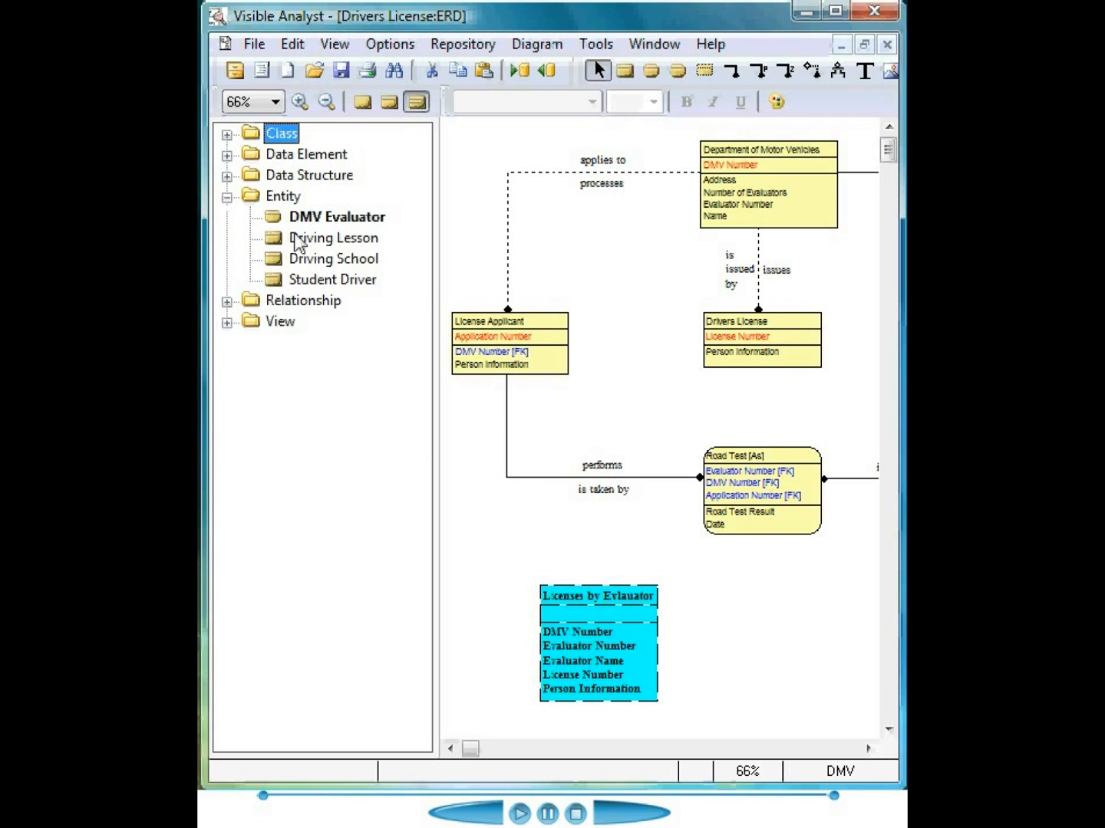
{"action": "mouse_move", "coordinate": [318, 256]}
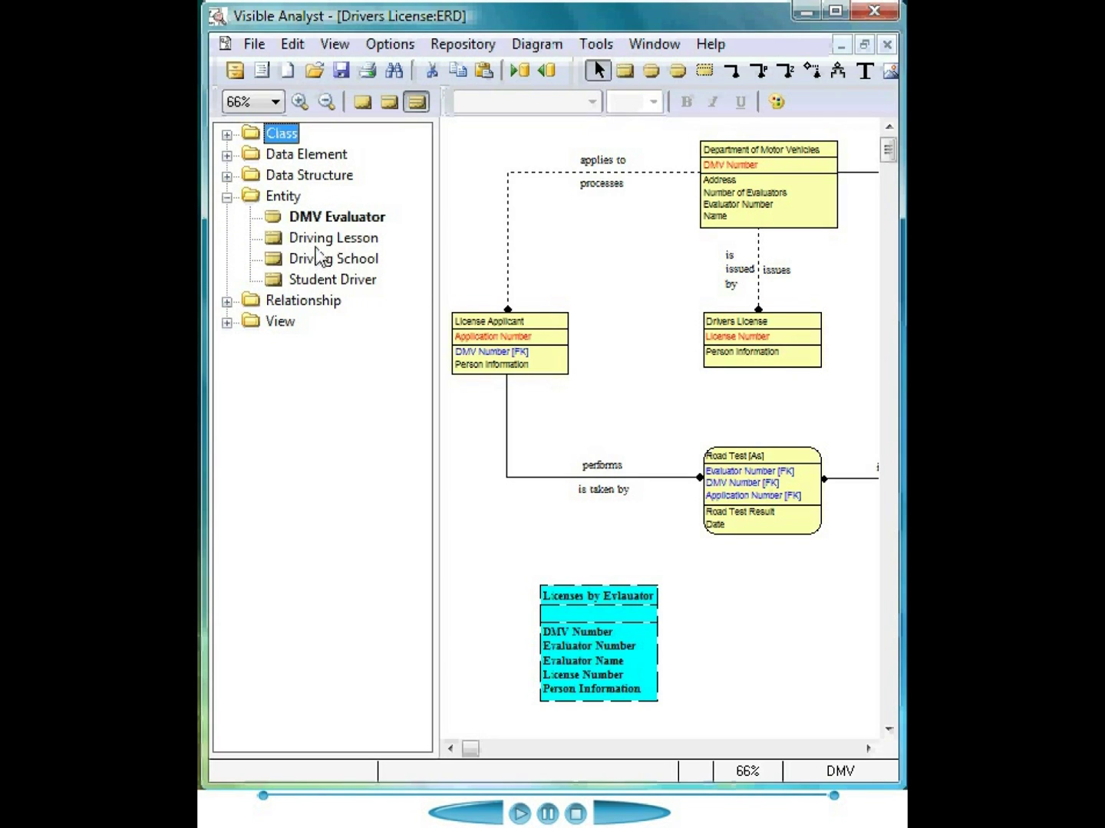
{"action": "left_click", "coordinate": [332, 238]}
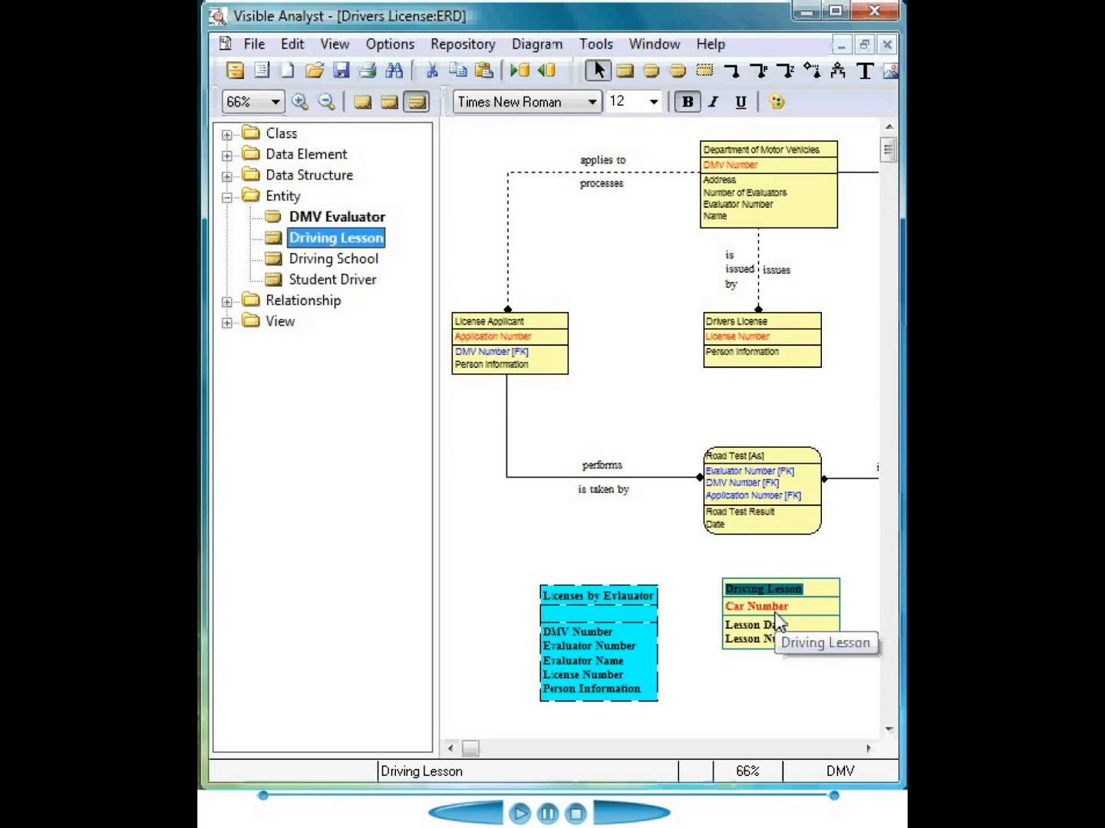
{"action": "mouse_move", "coordinate": [330, 232]}
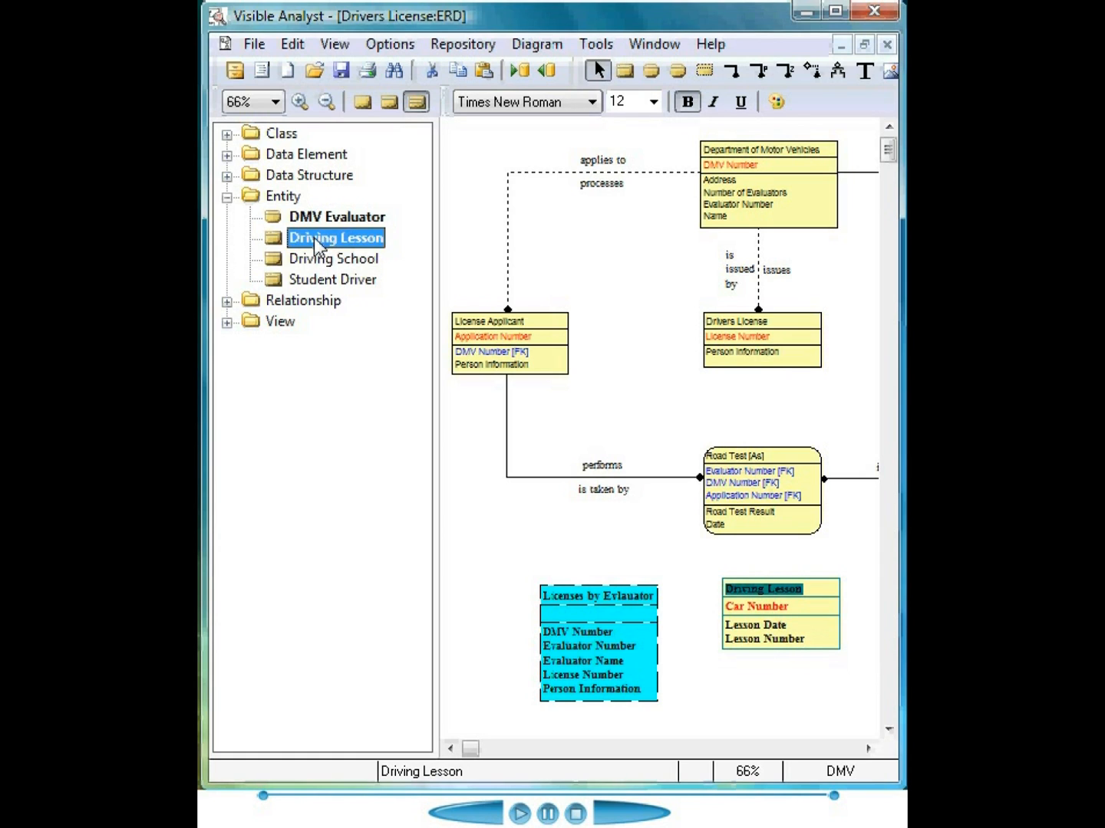
{"action": "mouse_move", "coordinate": [458, 114]}
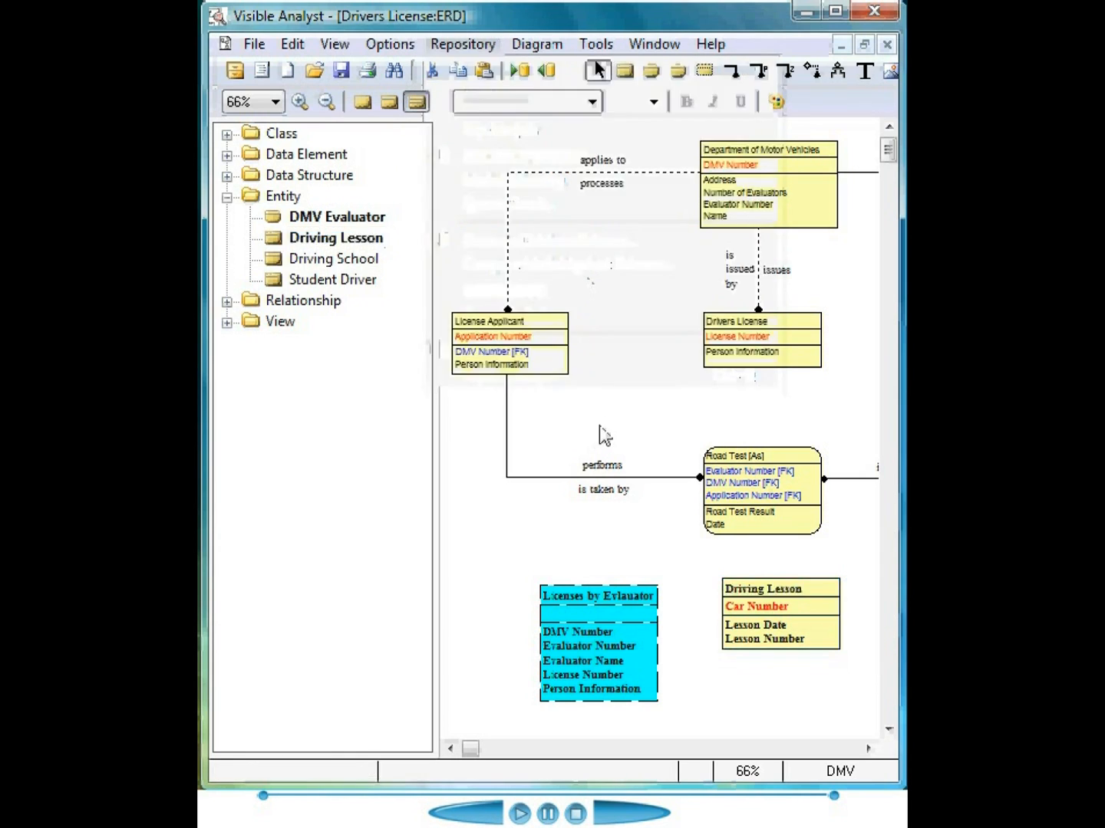
{"action": "right_click", "coordinate": [755, 606]}
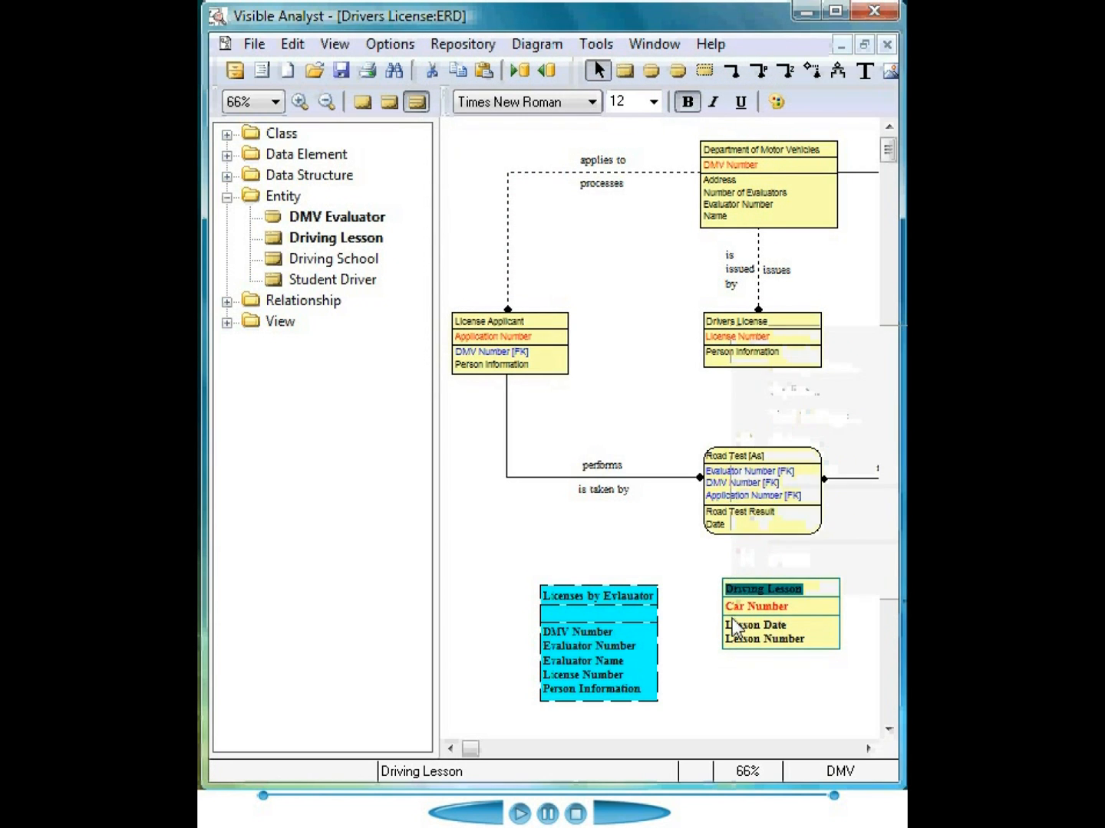
Open Driving Lesson's Define Item dialog showing Lesson Date, Lesson Number and Car Number.
{"action": "double_click", "coordinate": [764, 587]}
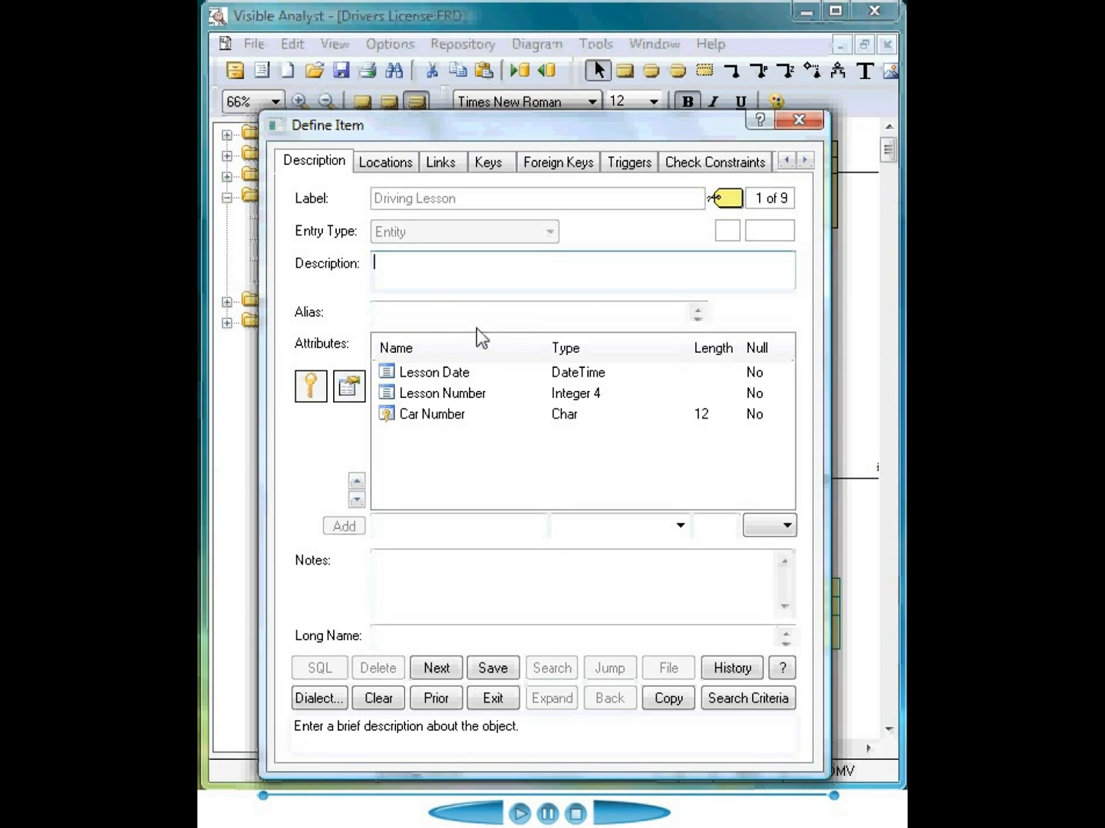
{"action": "mouse_move", "coordinate": [369, 240]}
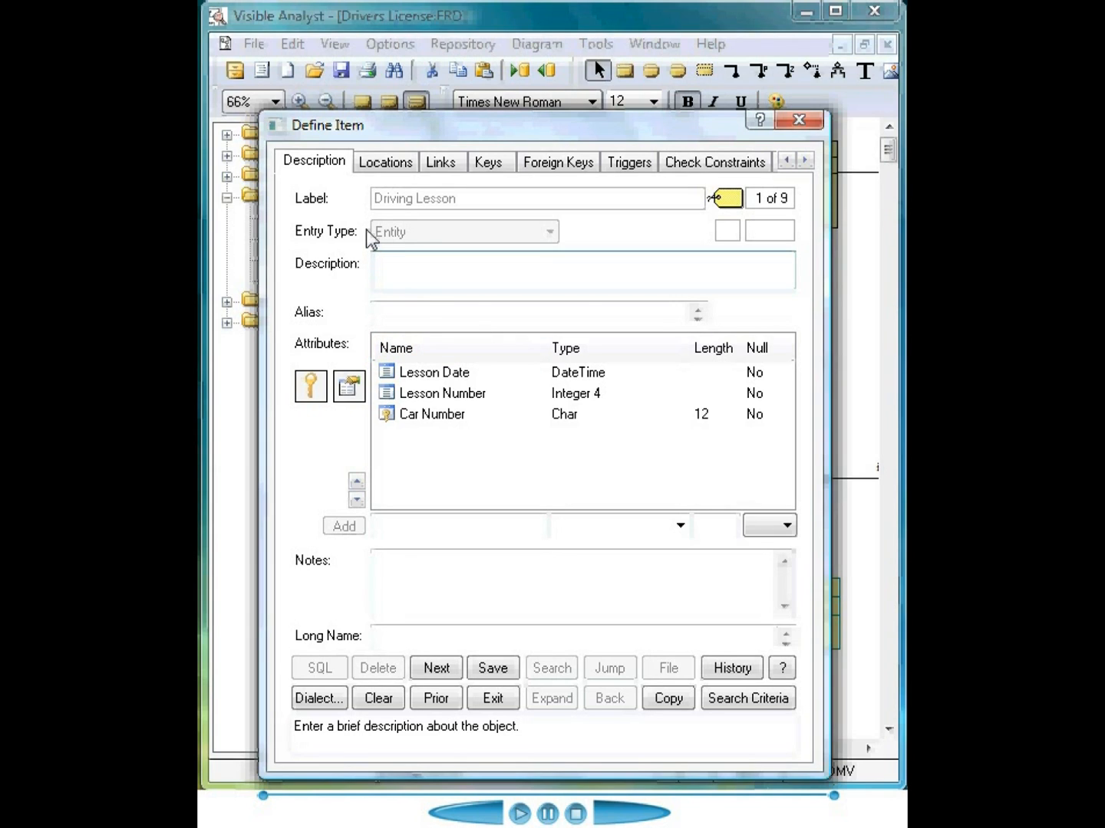
{"action": "left_click", "coordinate": [374, 268]}
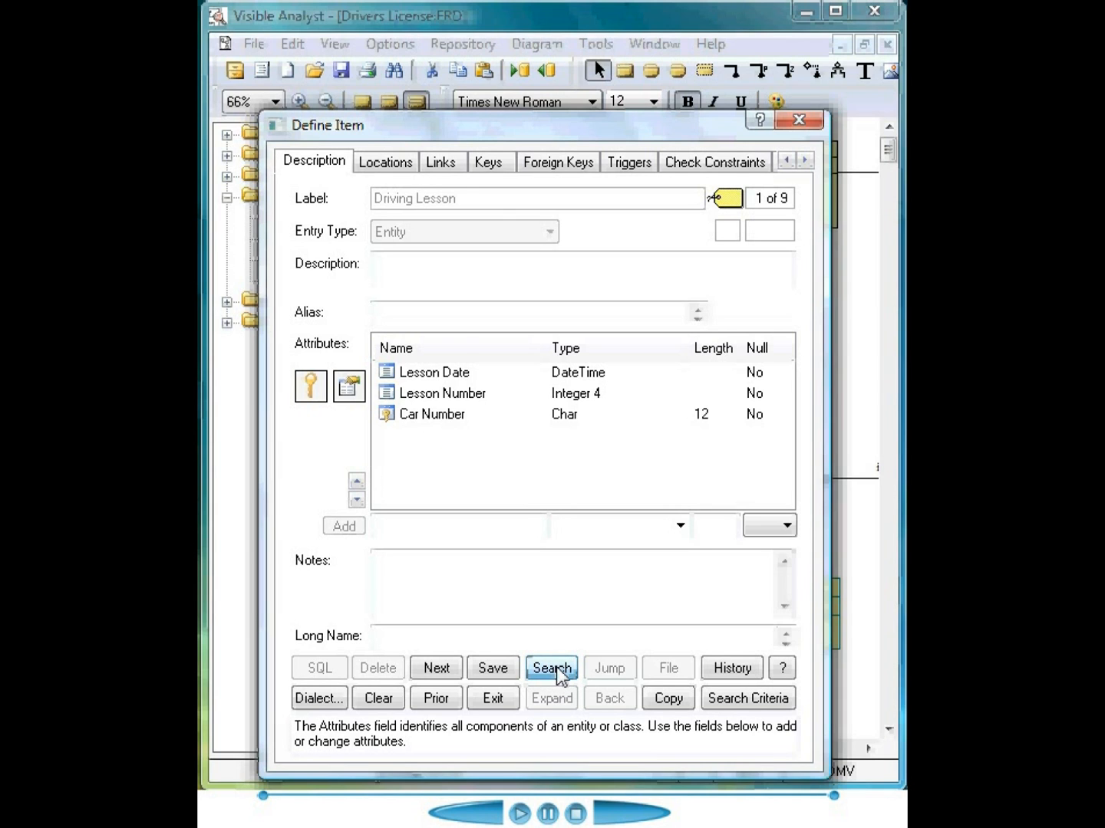
Search the repository and add the Address data element (VarChar 30) as an attribute.
{"action": "left_click", "coordinate": [551, 668]}
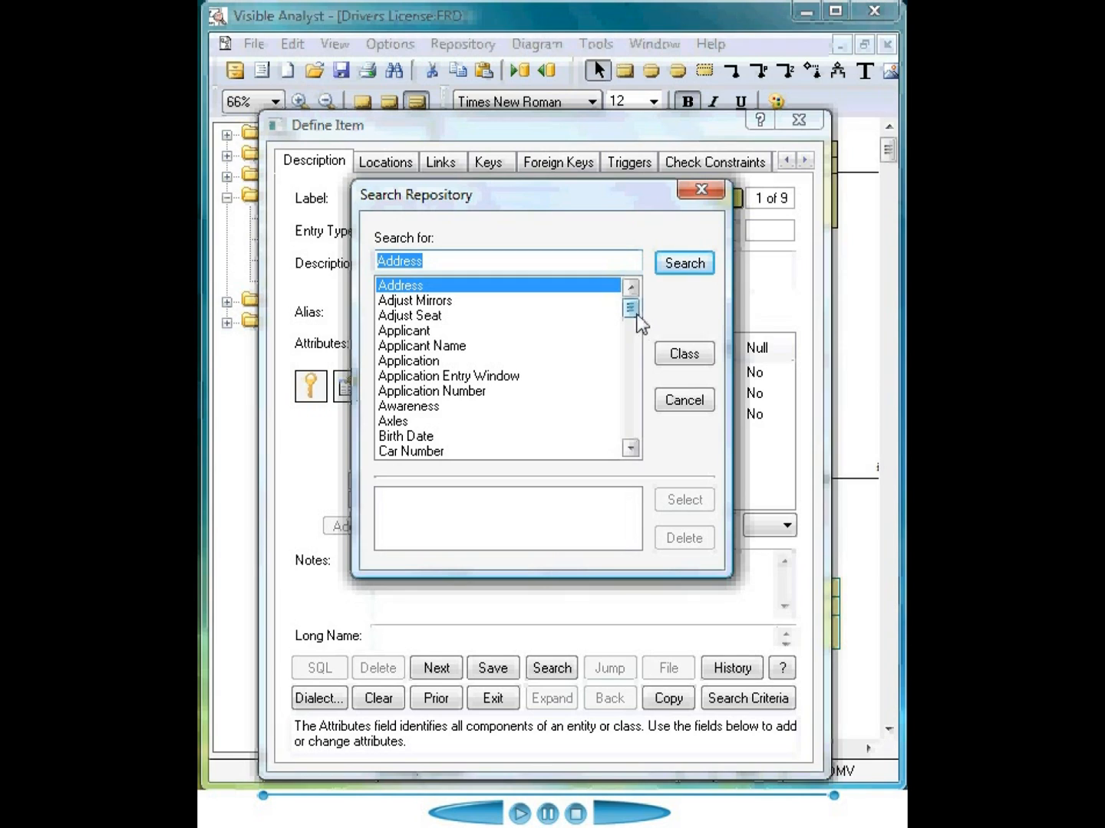
{"action": "mouse_move", "coordinate": [572, 293]}
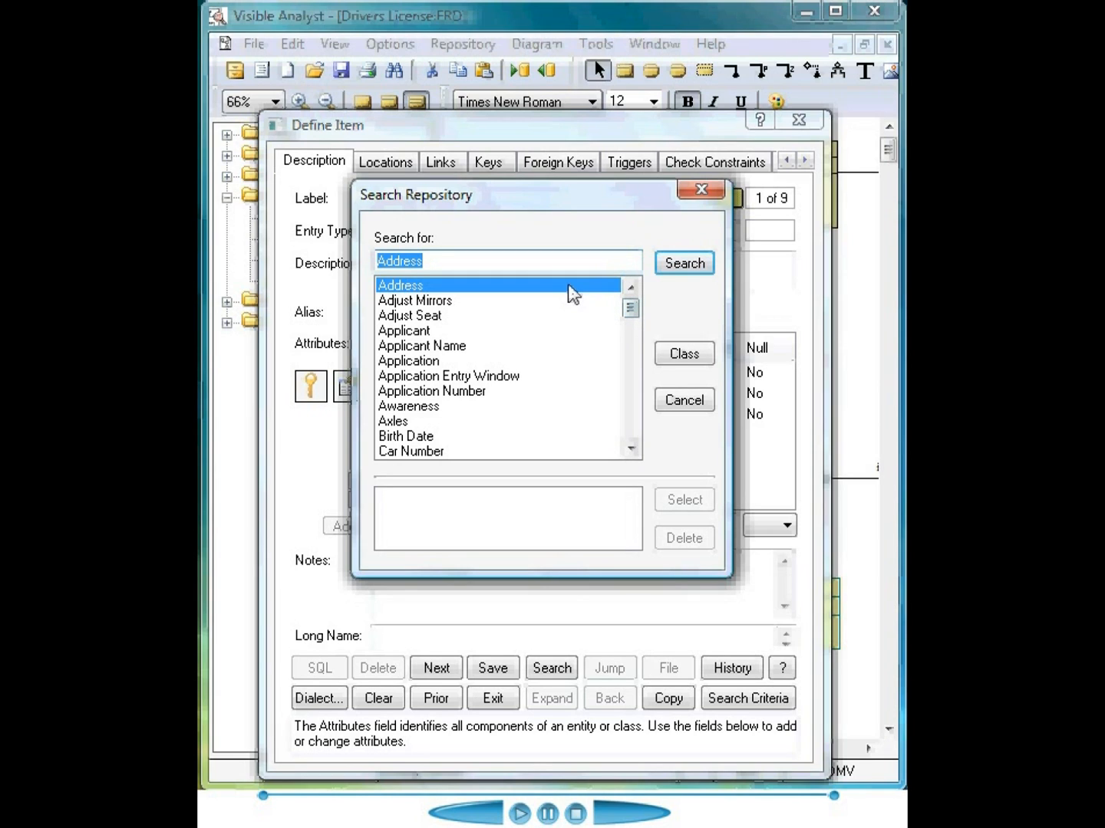
{"action": "double_click", "coordinate": [400, 284]}
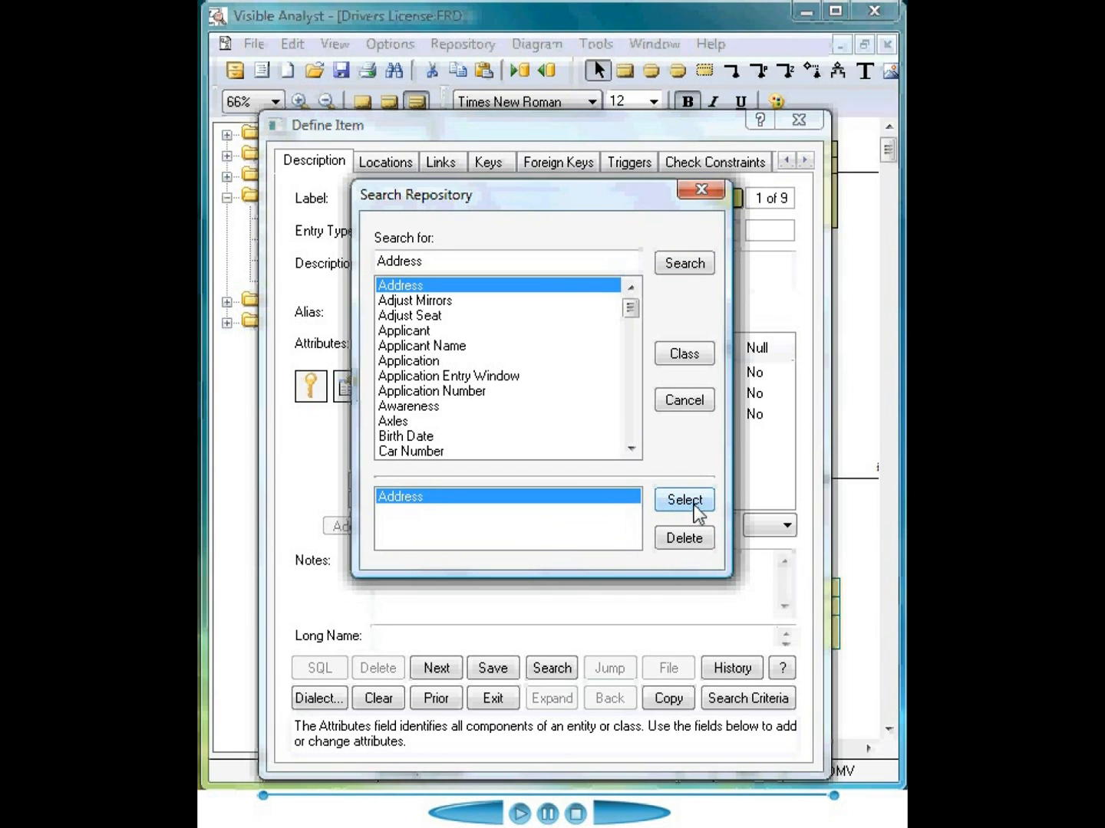
{"action": "left_click", "coordinate": [684, 500]}
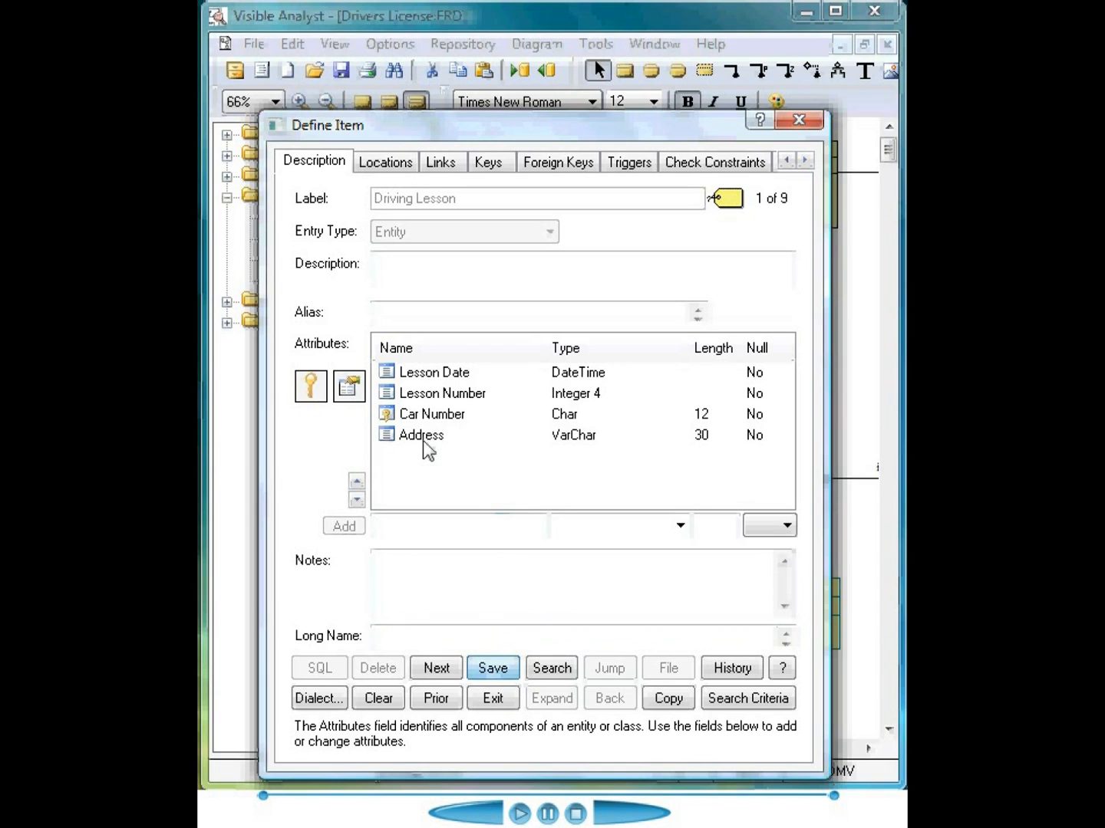
In Address's Physical Characteristics, keep type VarChar and set the length to 39.
{"action": "double_click", "coordinate": [420, 435]}
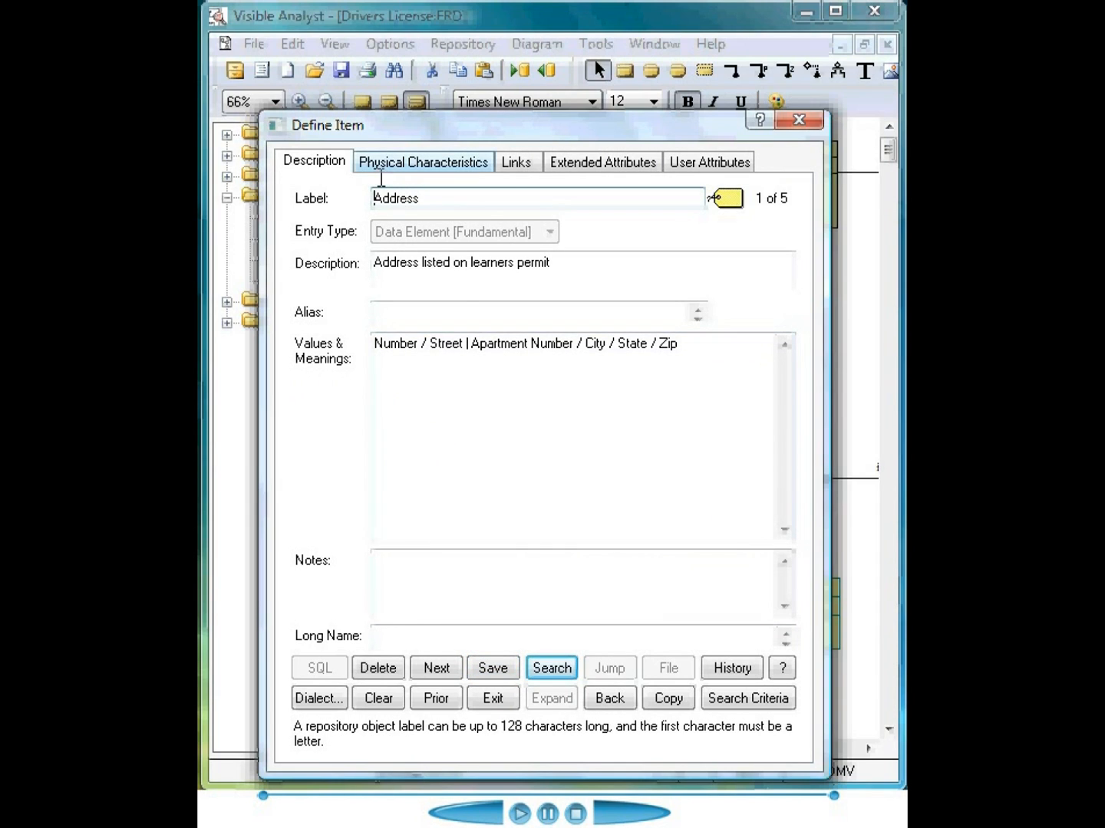
{"action": "left_click", "coordinate": [423, 161]}
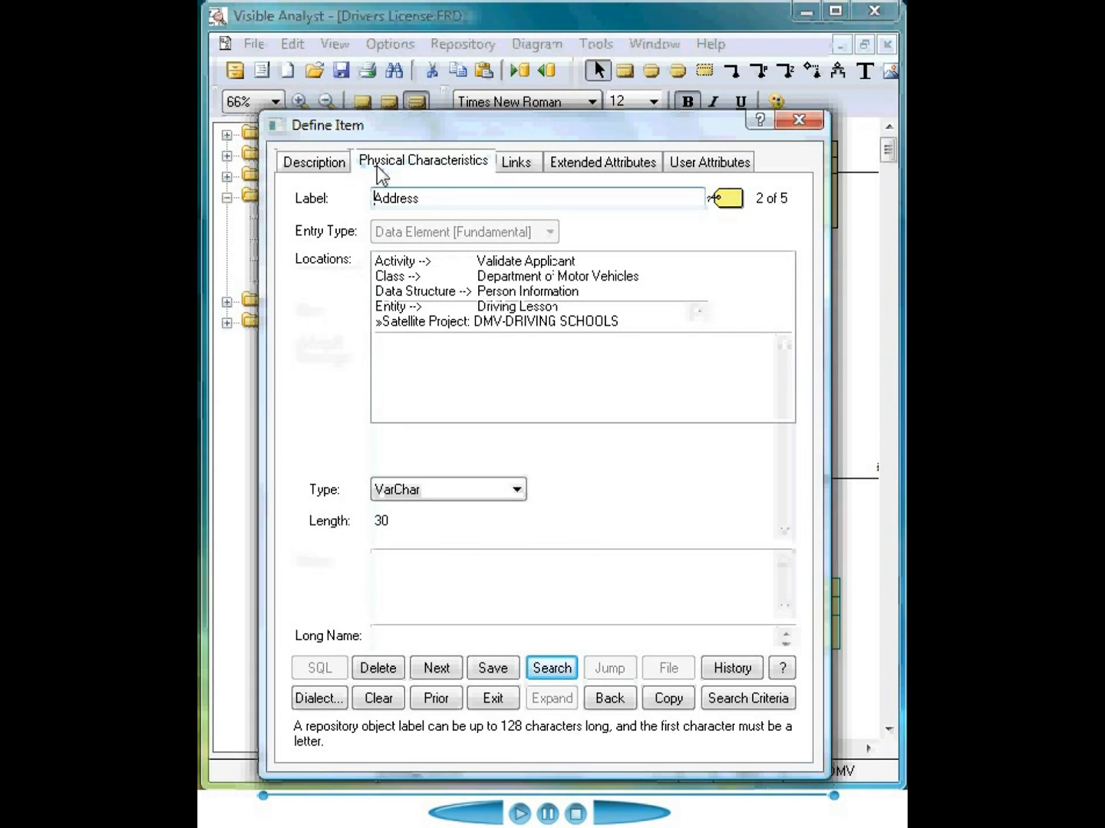
{"action": "left_click", "coordinate": [422, 161]}
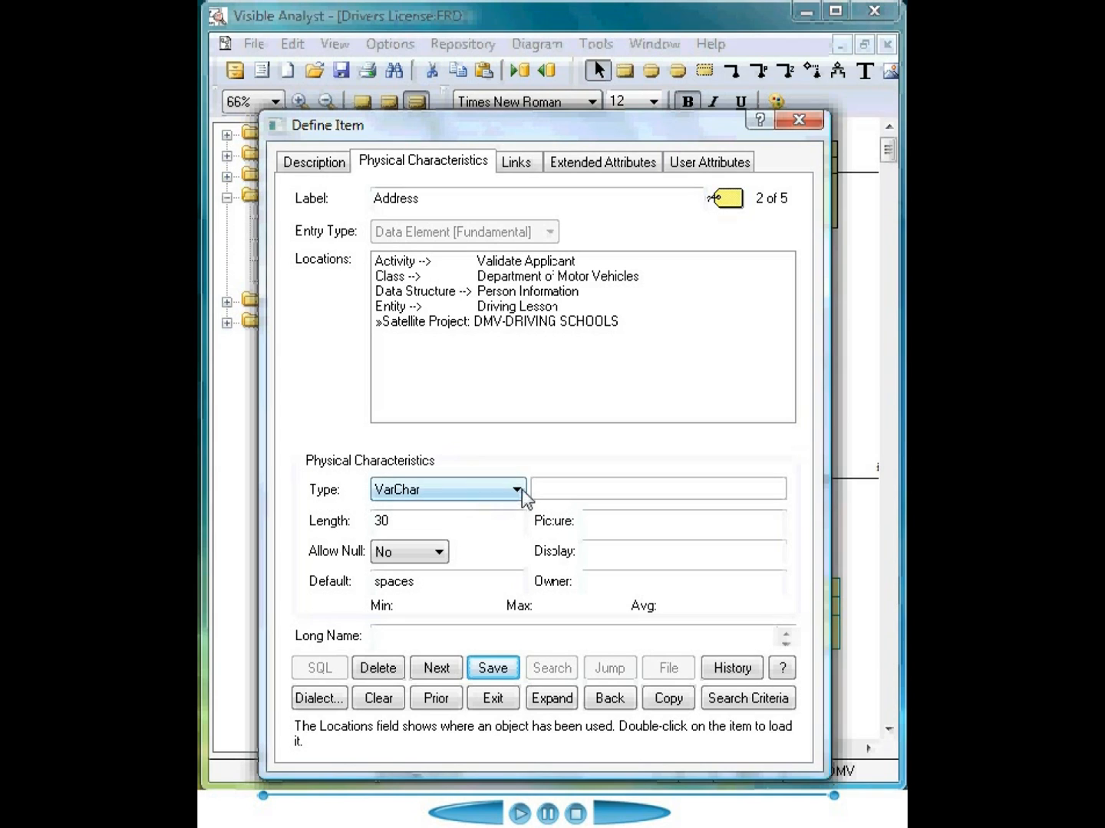
{"action": "left_click", "coordinate": [515, 489]}
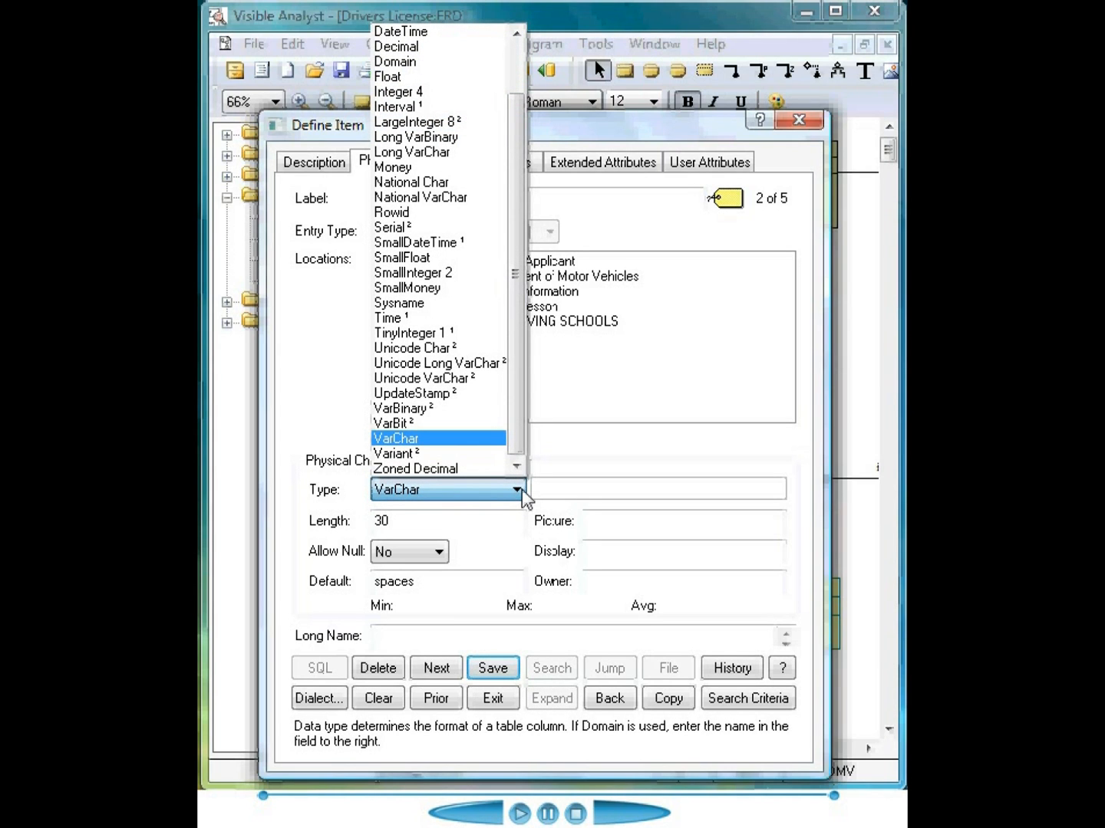
{"action": "left_click", "coordinate": [396, 438]}
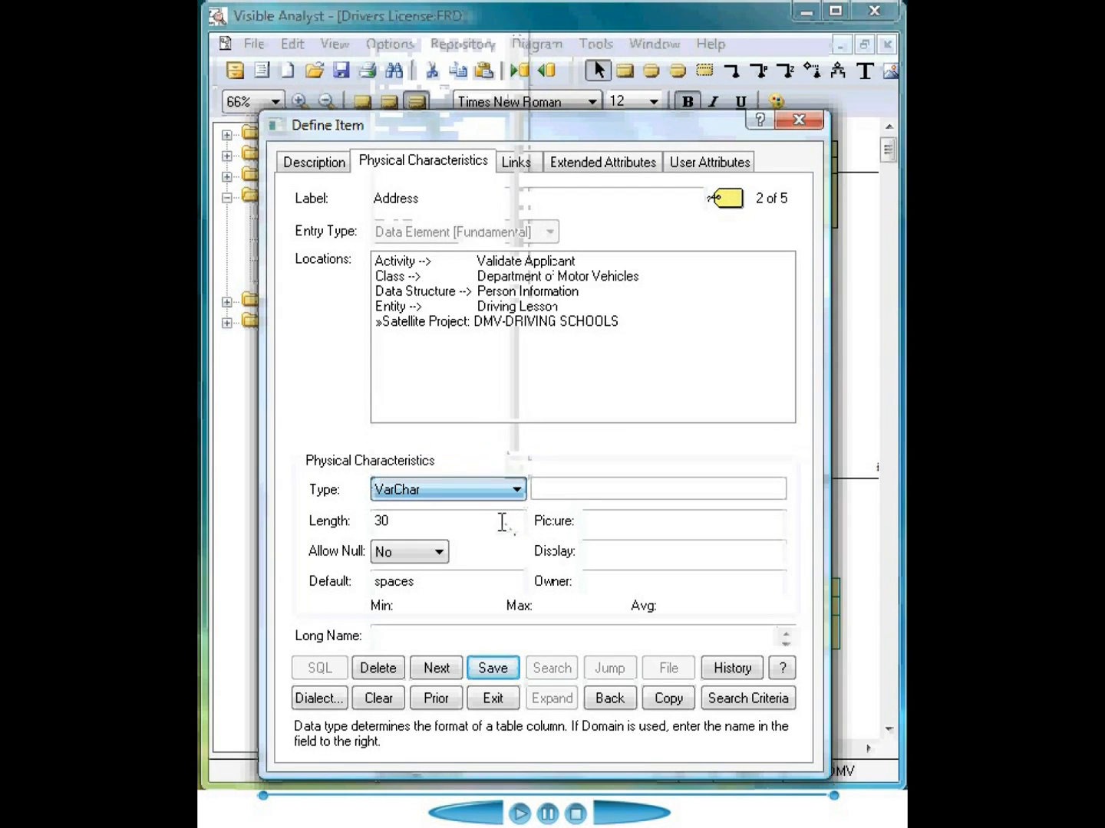
{"action": "left_click", "coordinate": [447, 520]}
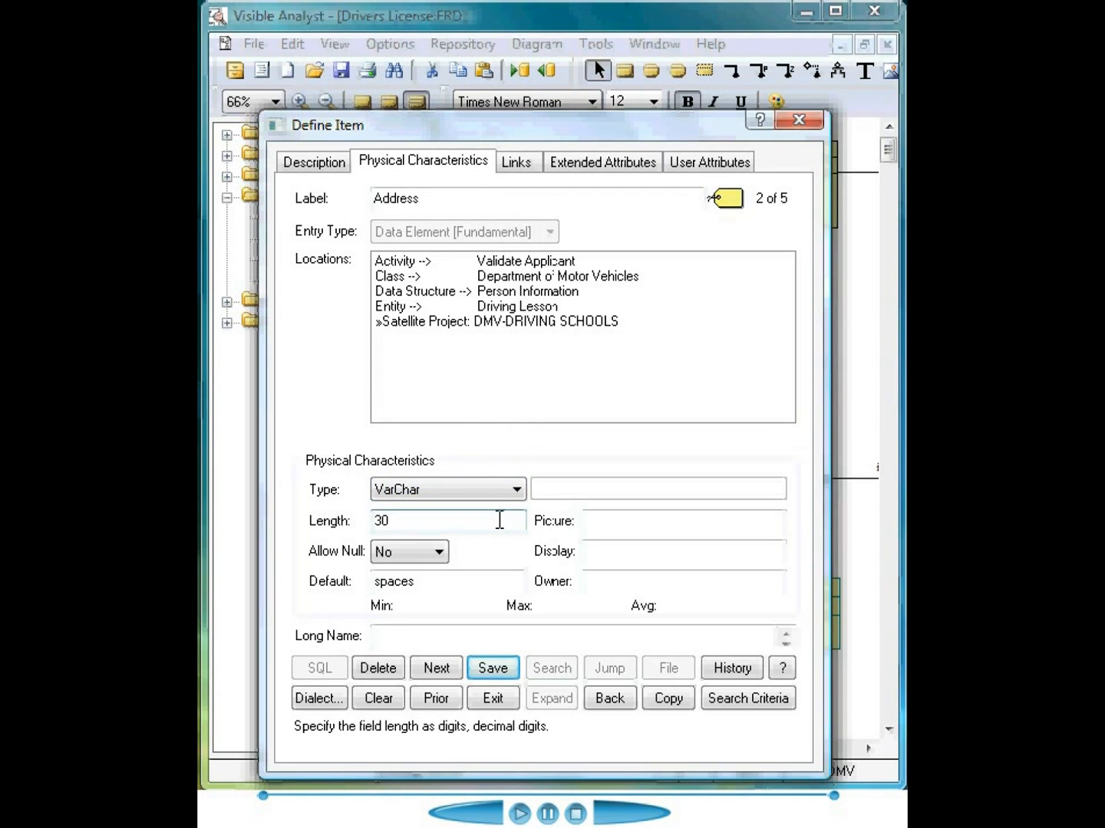
{"action": "type", "text": "39"}
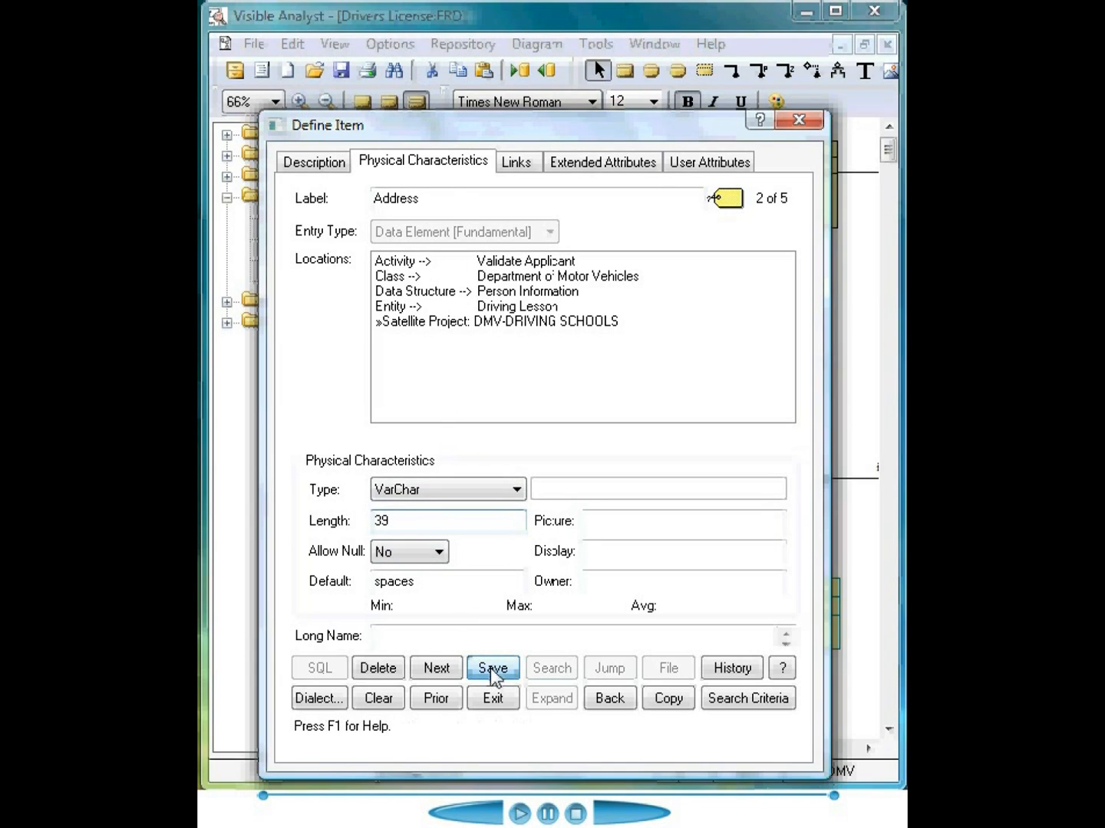
{"action": "mouse_move", "coordinate": [609, 710]}
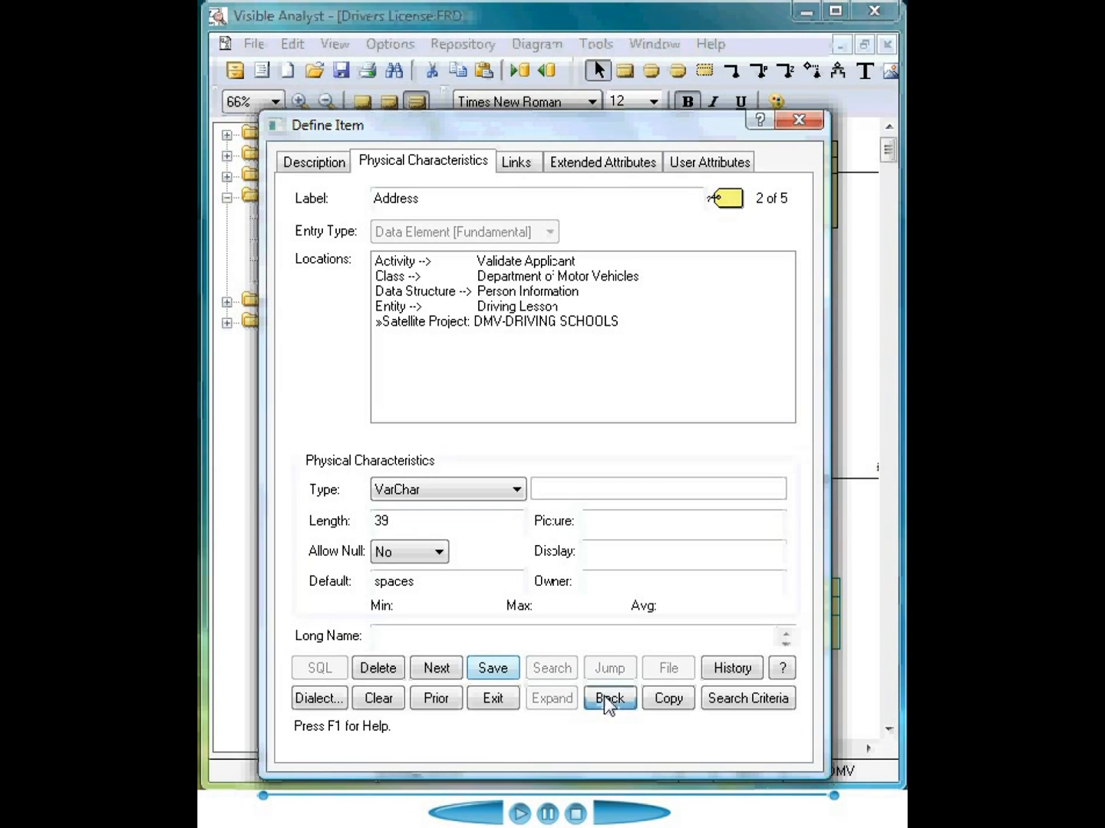
Return to Driving Lesson's definition and review its Locations and Links tabs.
{"action": "left_click", "coordinate": [608, 698]}
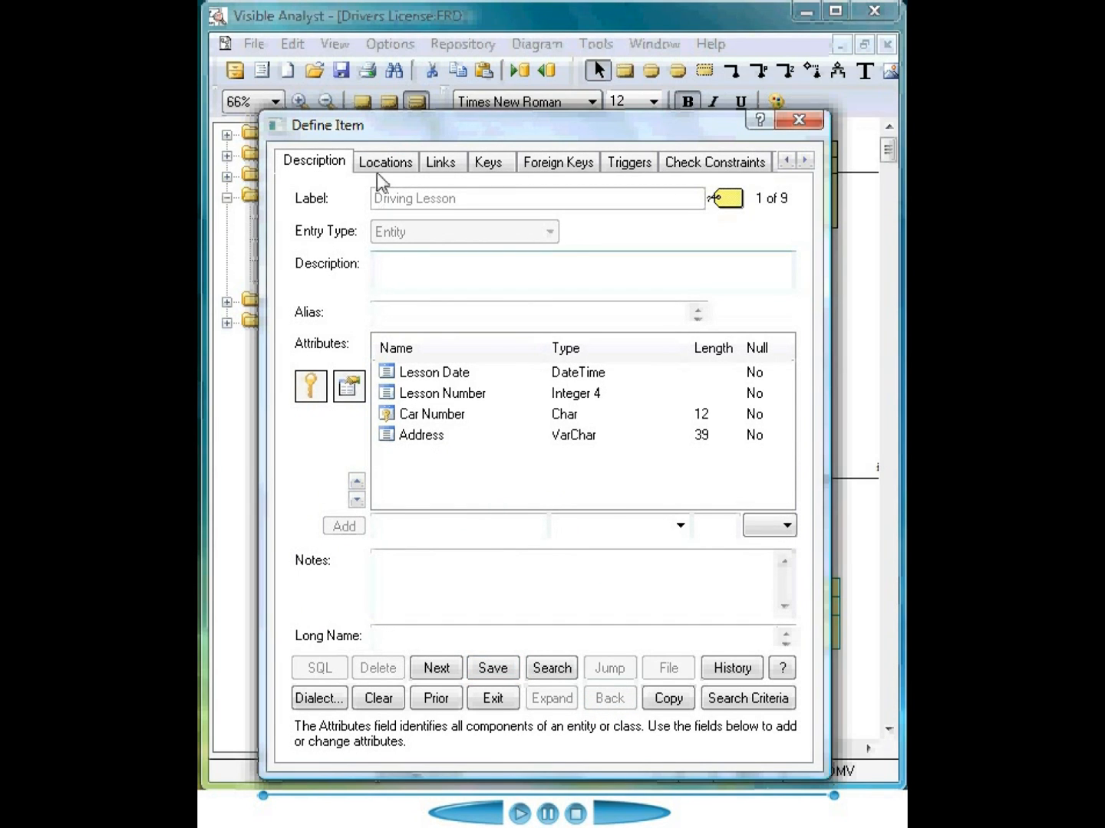
{"action": "left_click", "coordinate": [386, 162]}
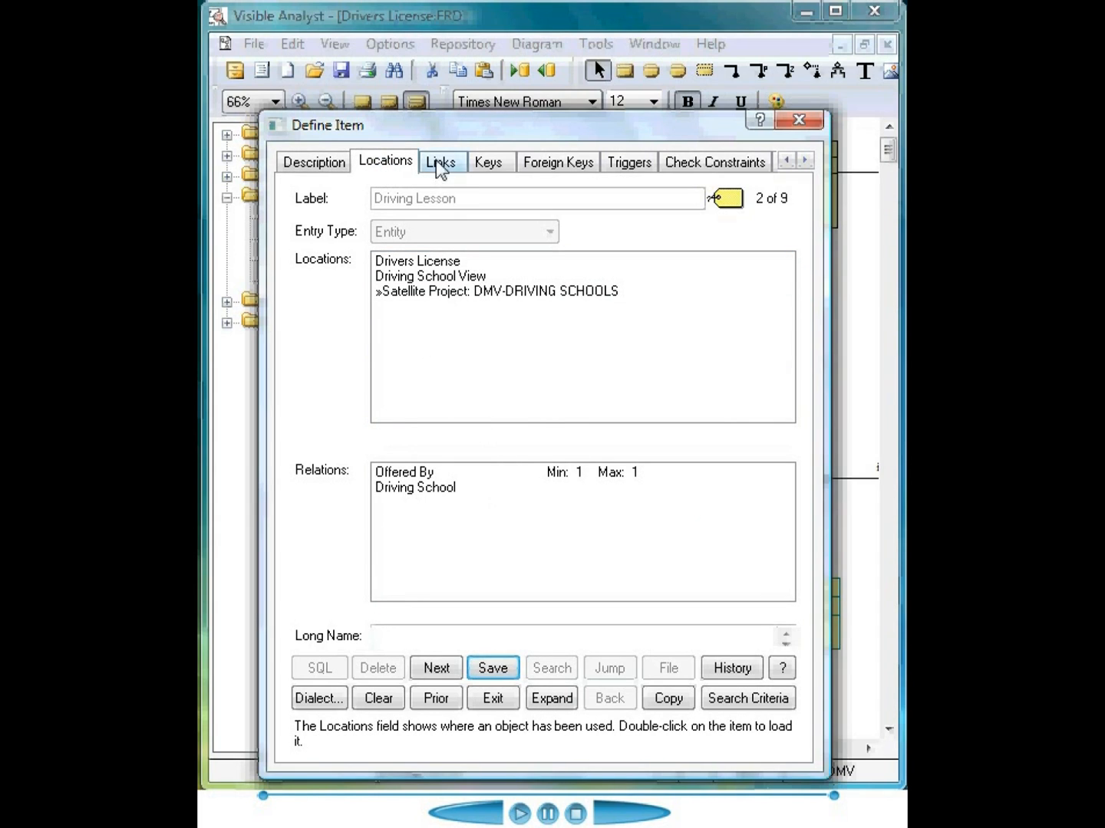
{"action": "left_click", "coordinate": [442, 162]}
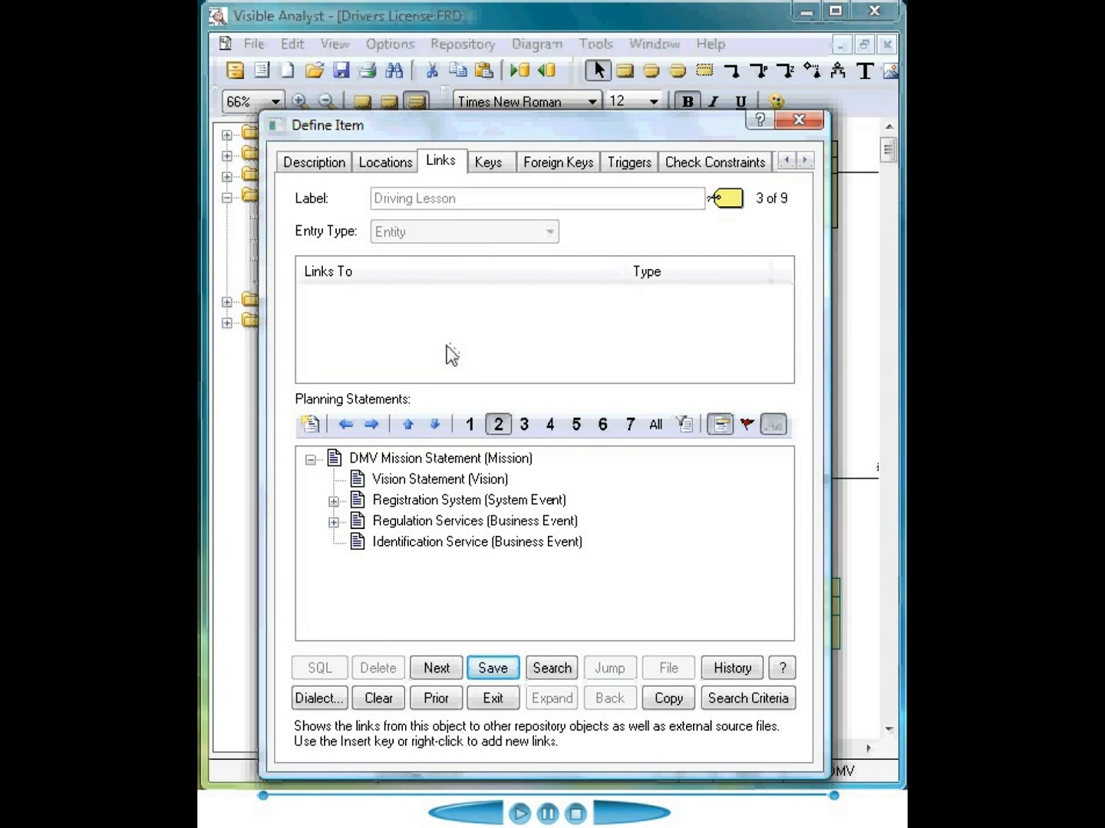
{"action": "mouse_move", "coordinate": [438, 529]}
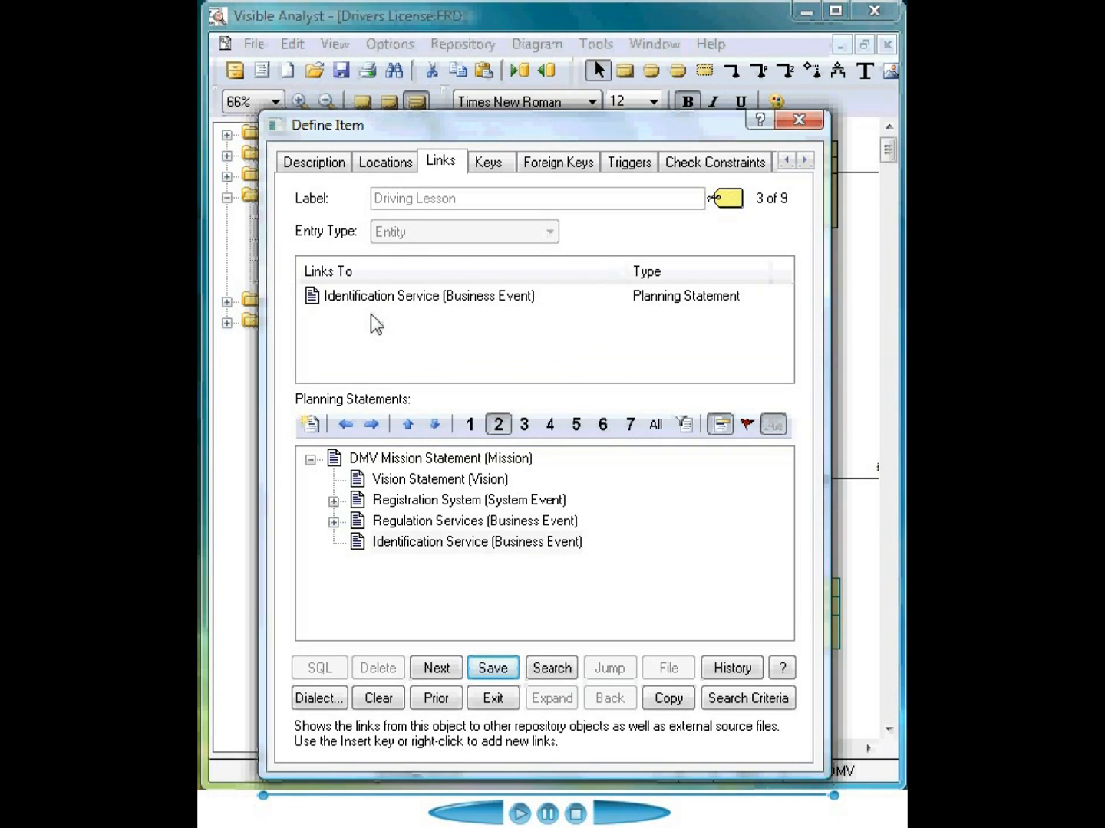
{"action": "mouse_move", "coordinate": [499, 220]}
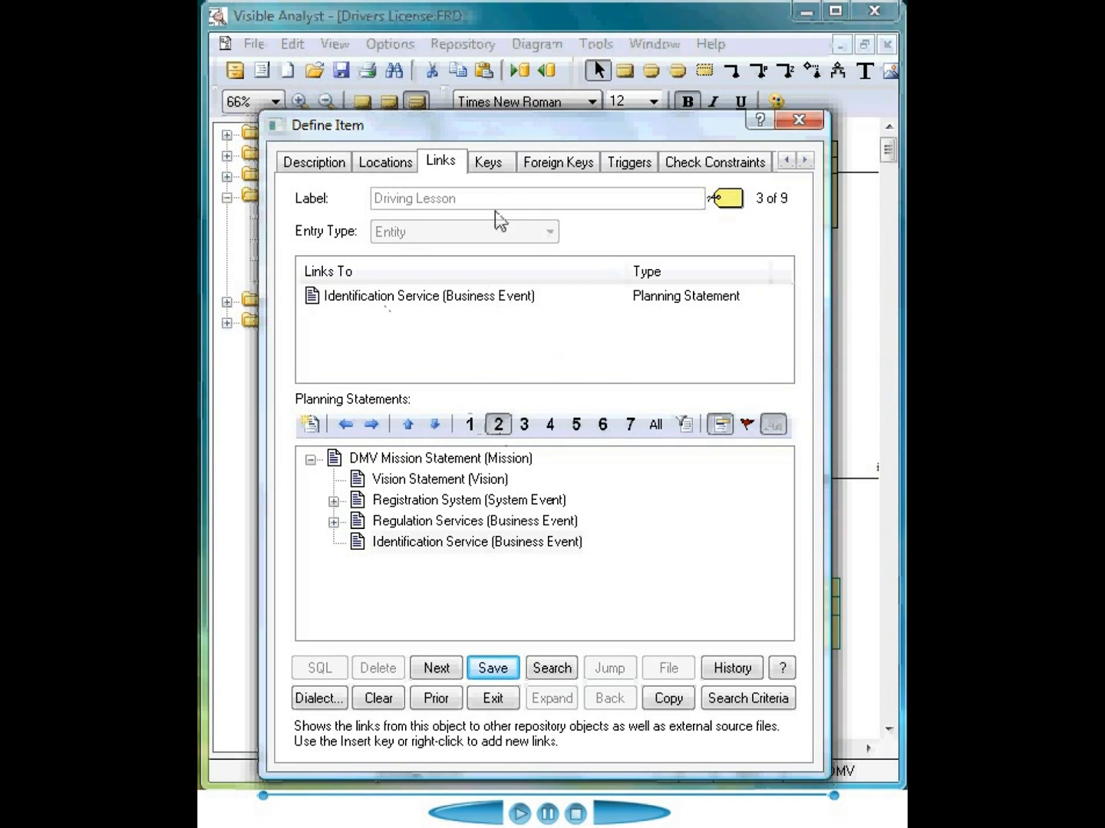
Review Driving Lesson's Primary key and foreign keys, then move to the Triggers tab.
{"action": "left_click", "coordinate": [489, 162]}
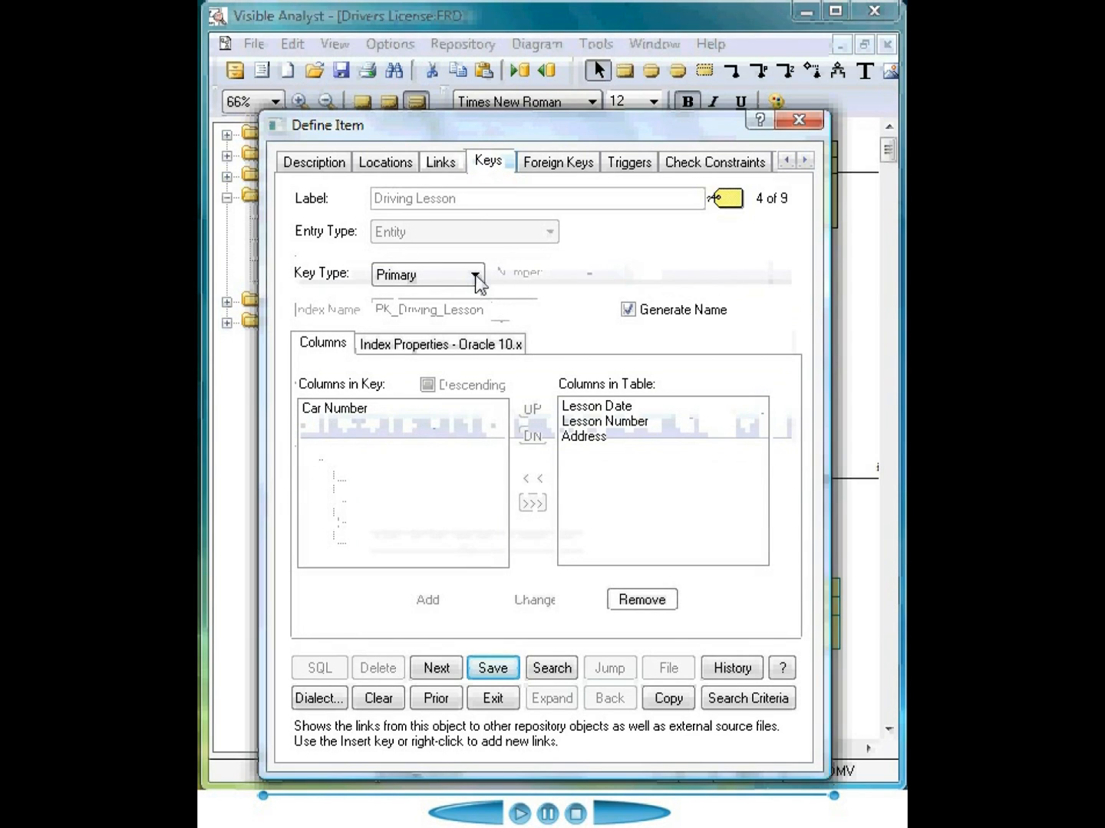
{"action": "left_click", "coordinate": [474, 275]}
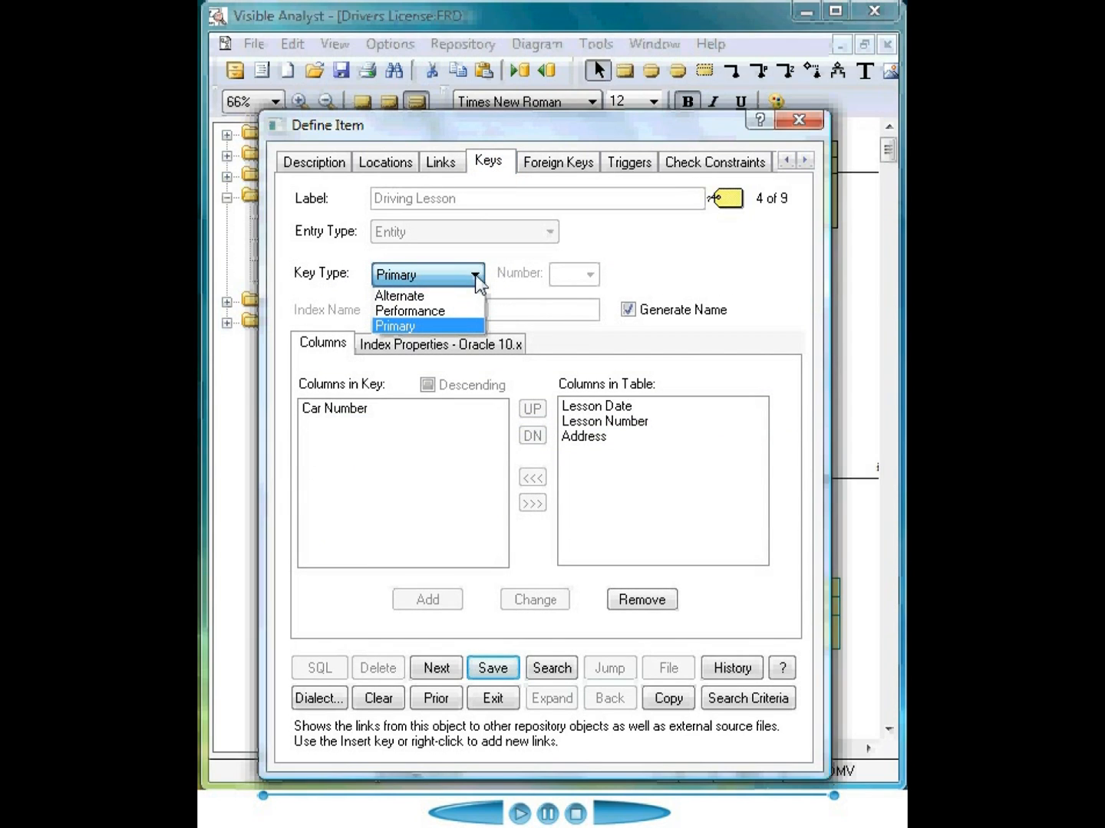
{"action": "left_click", "coordinate": [558, 162]}
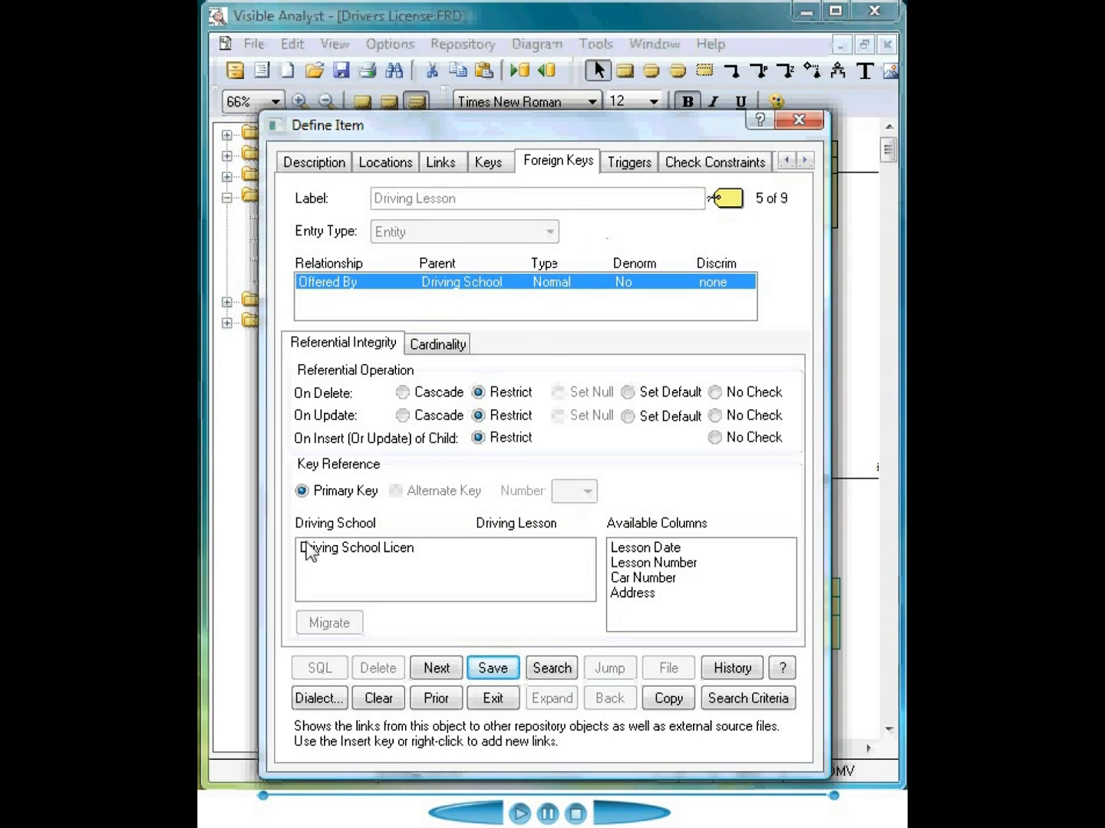
{"action": "mouse_move", "coordinate": [321, 537]}
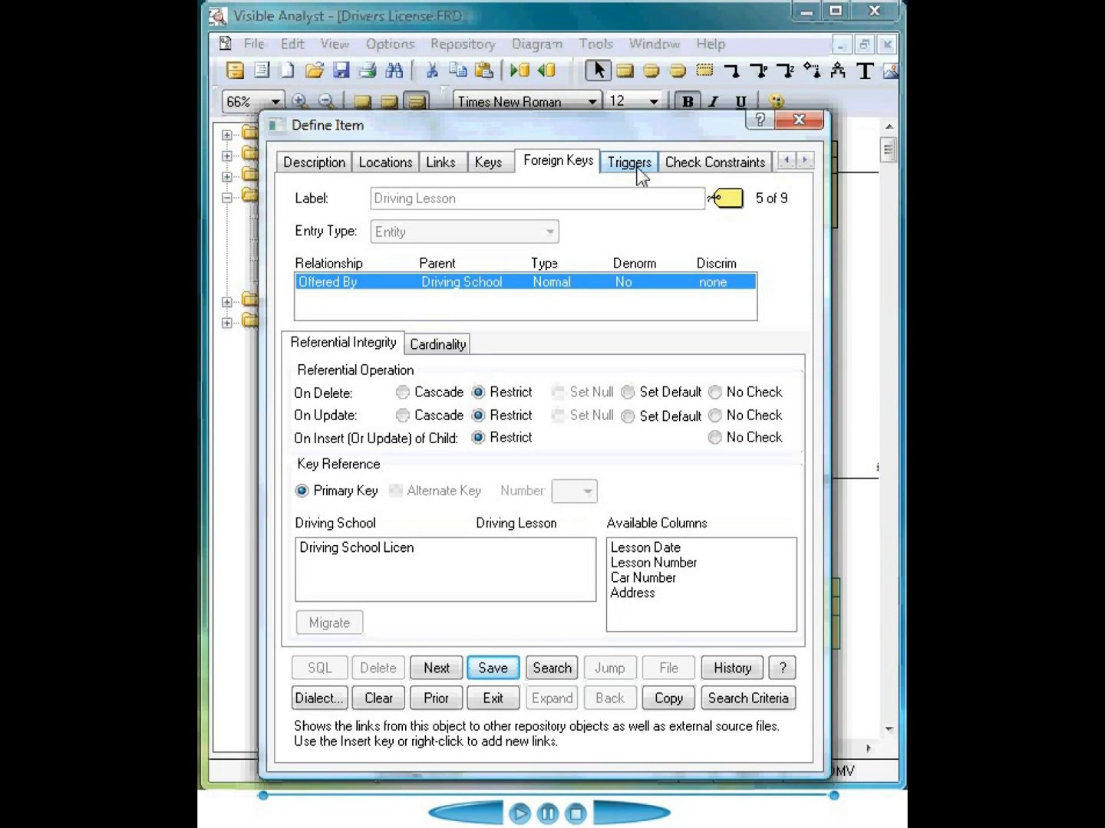
{"action": "left_click", "coordinate": [715, 162]}
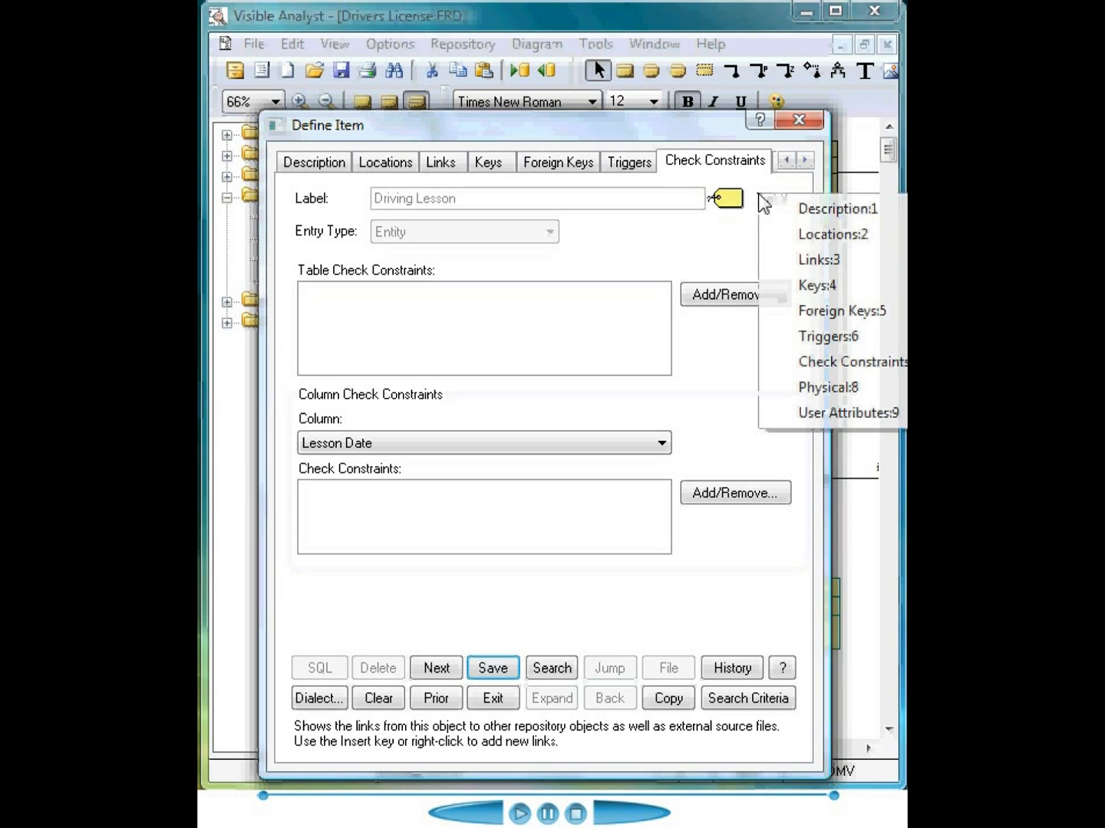
{"action": "left_click", "coordinate": [832, 208]}
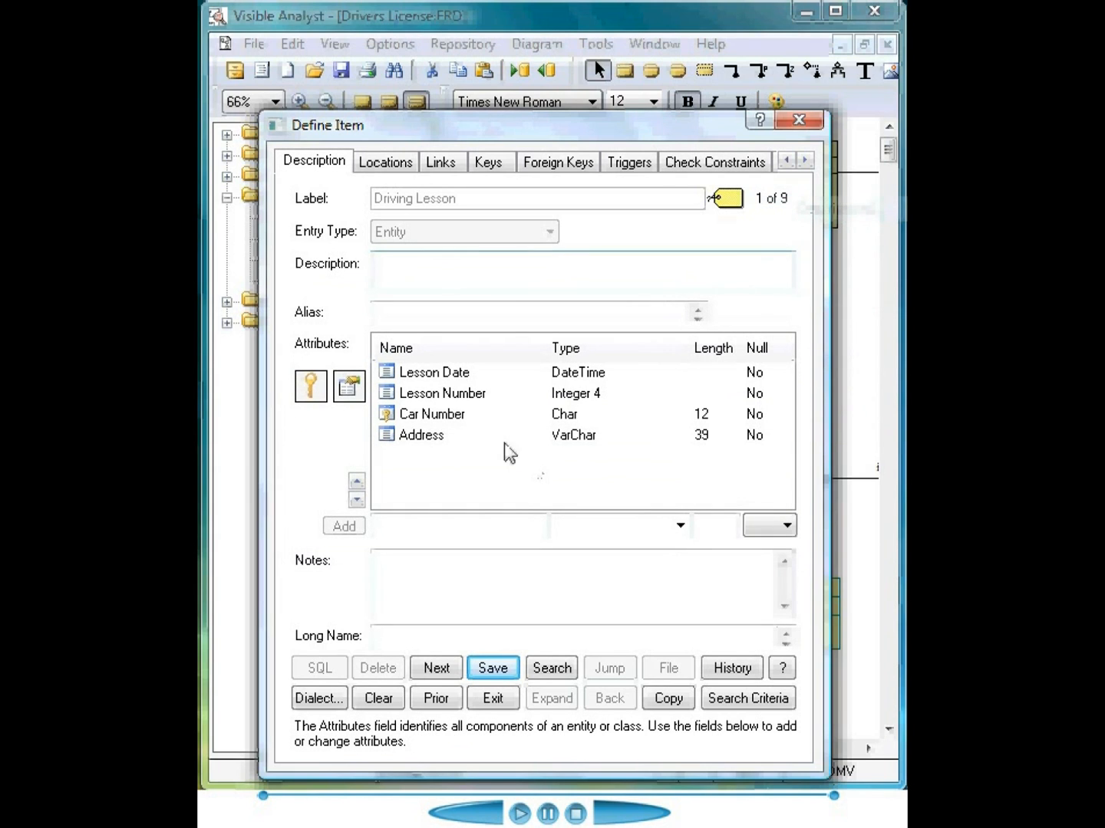
{"action": "mouse_move", "coordinate": [424, 448]}
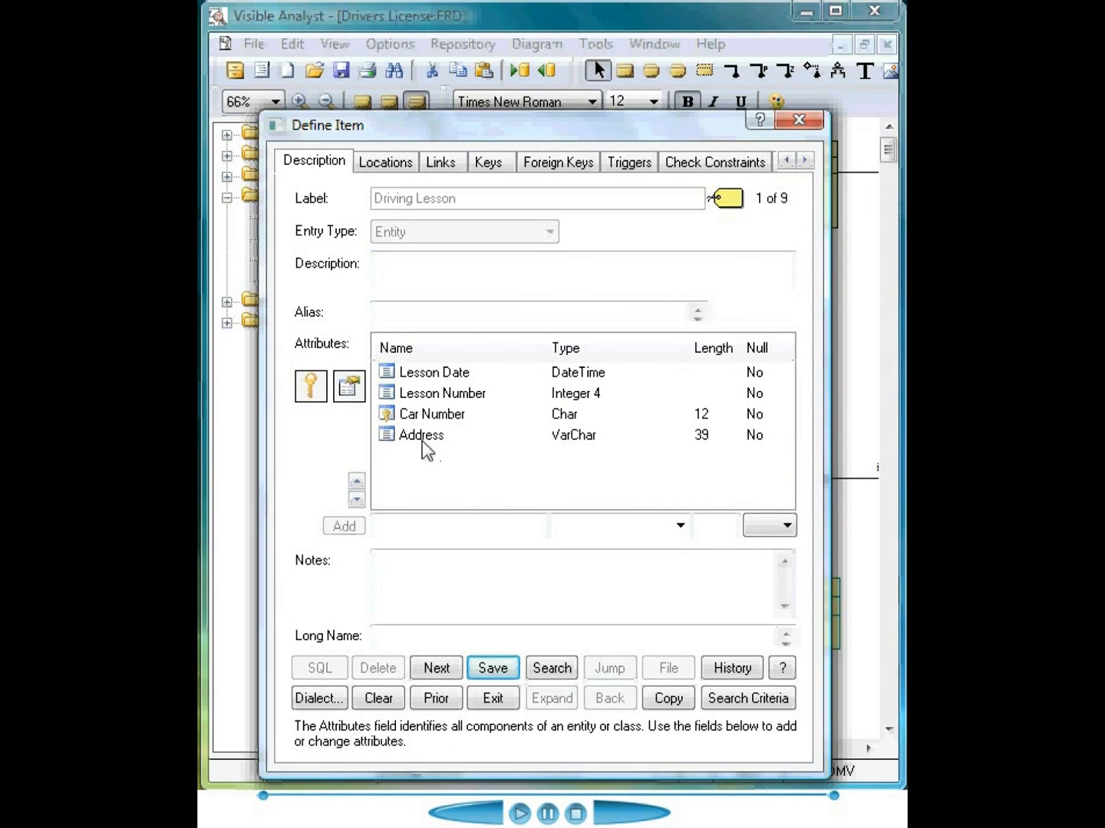
{"action": "double_click", "coordinate": [421, 435]}
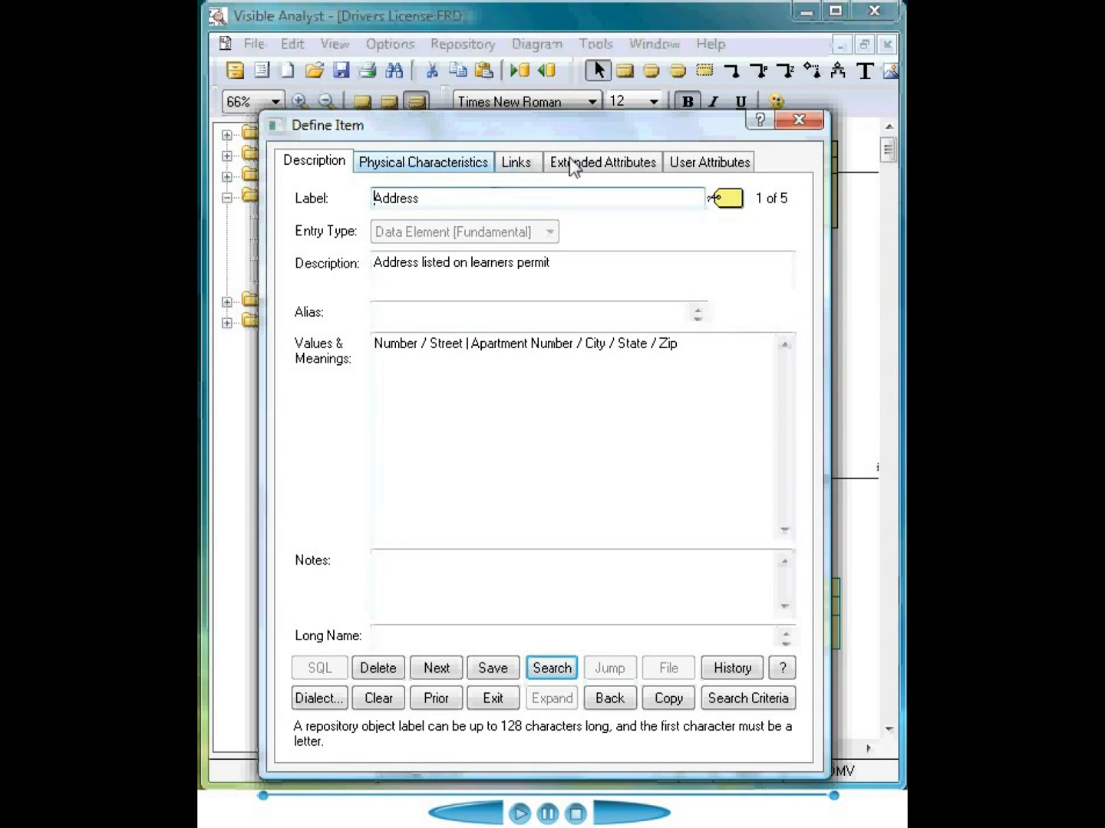
{"action": "left_click", "coordinate": [423, 162]}
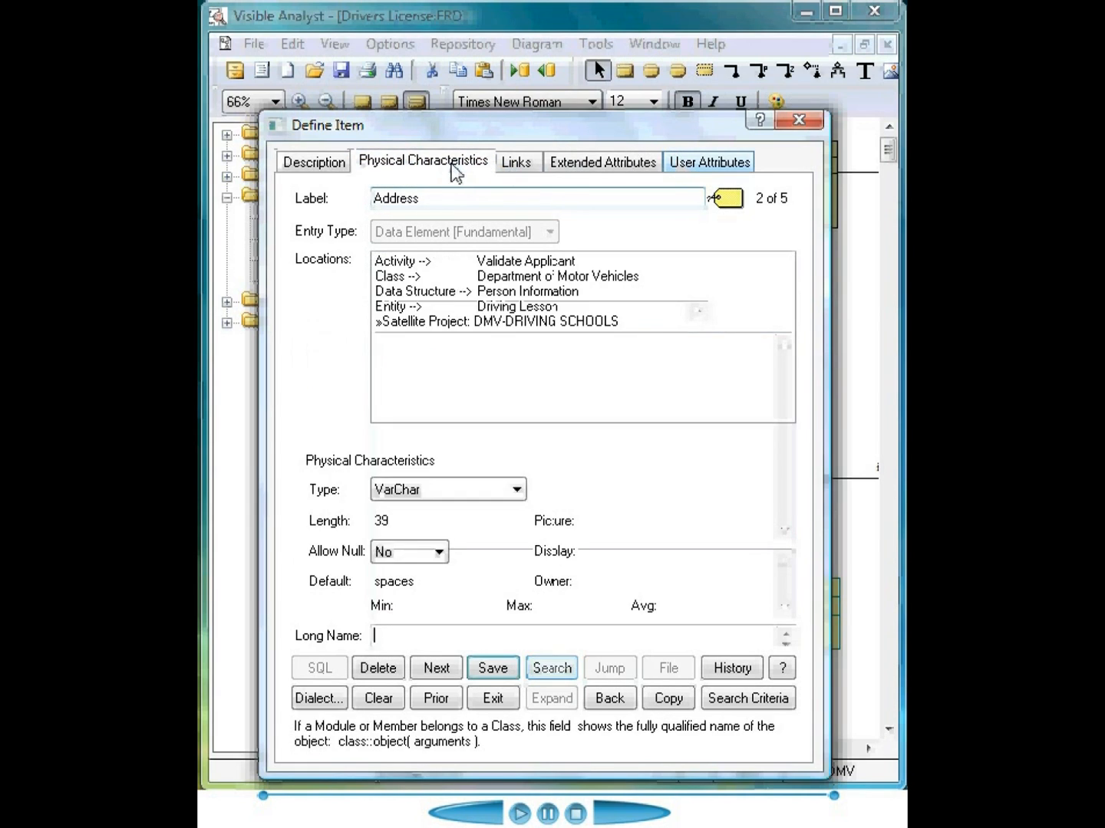
{"action": "left_click", "coordinate": [602, 161]}
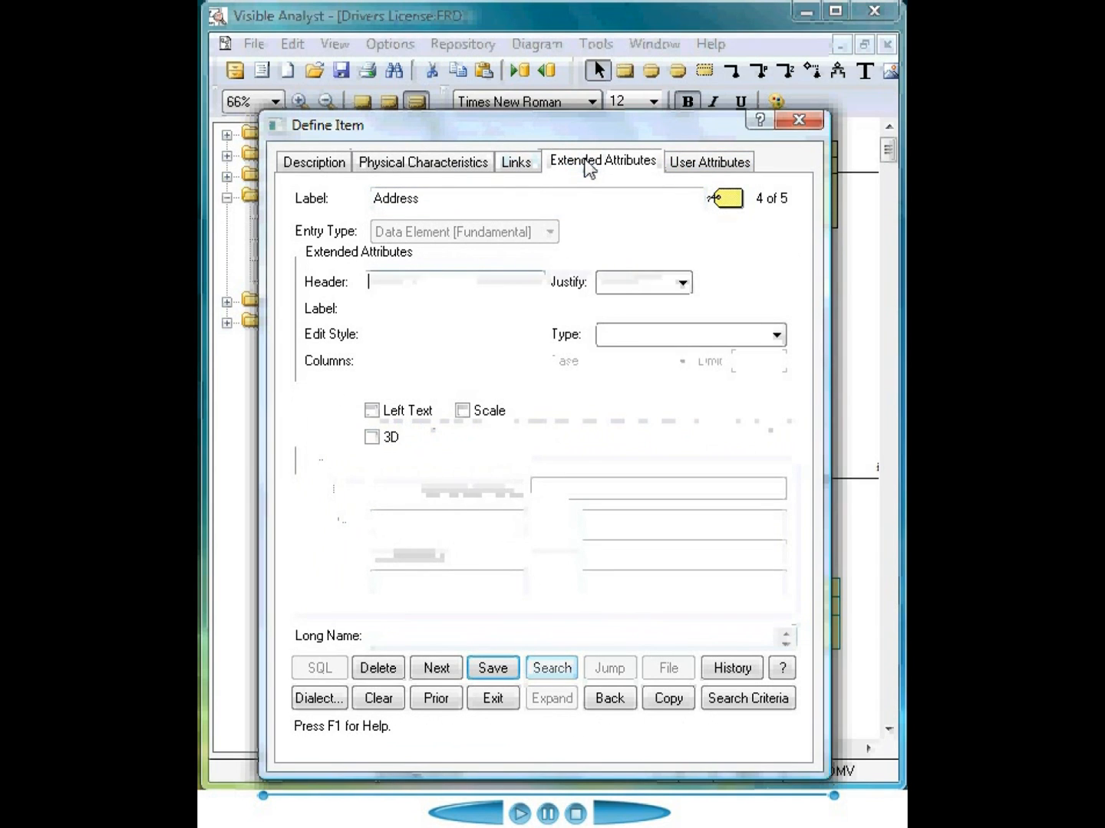
{"action": "left_click", "coordinate": [709, 162]}
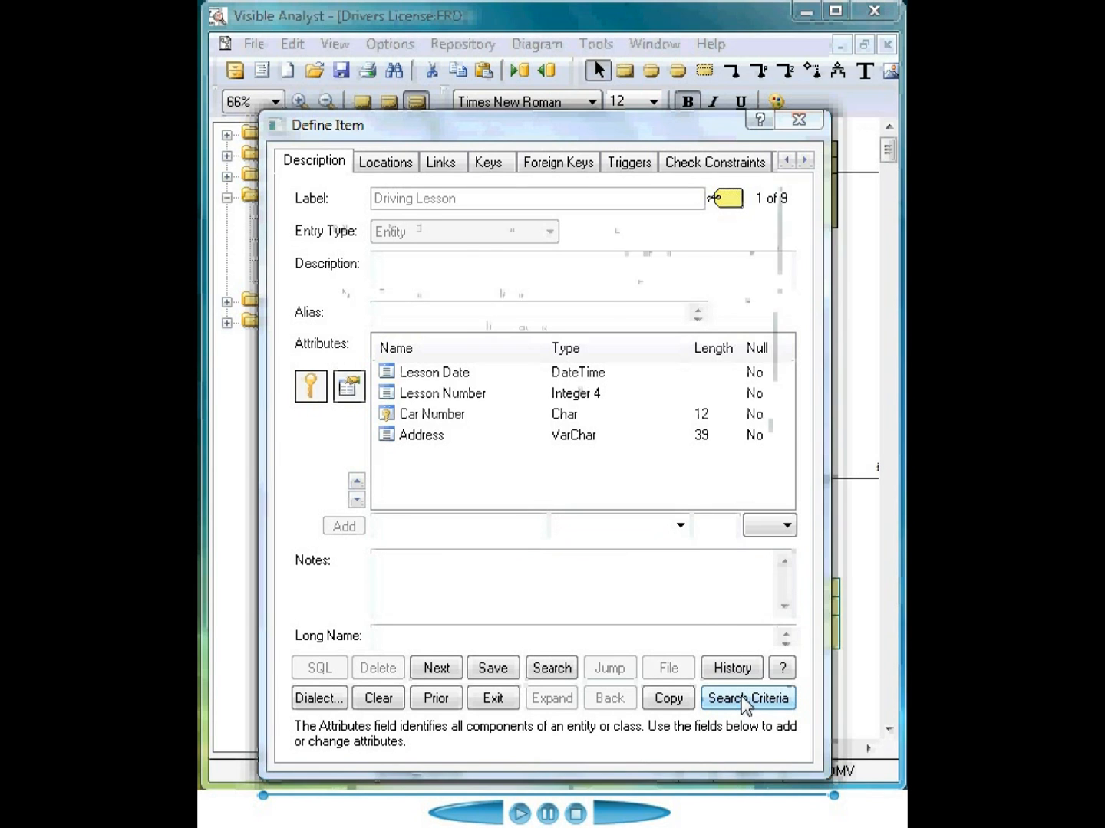
Set the search criteria to Entity Relationship scope and Entity entry type.
{"action": "left_click", "coordinate": [748, 698]}
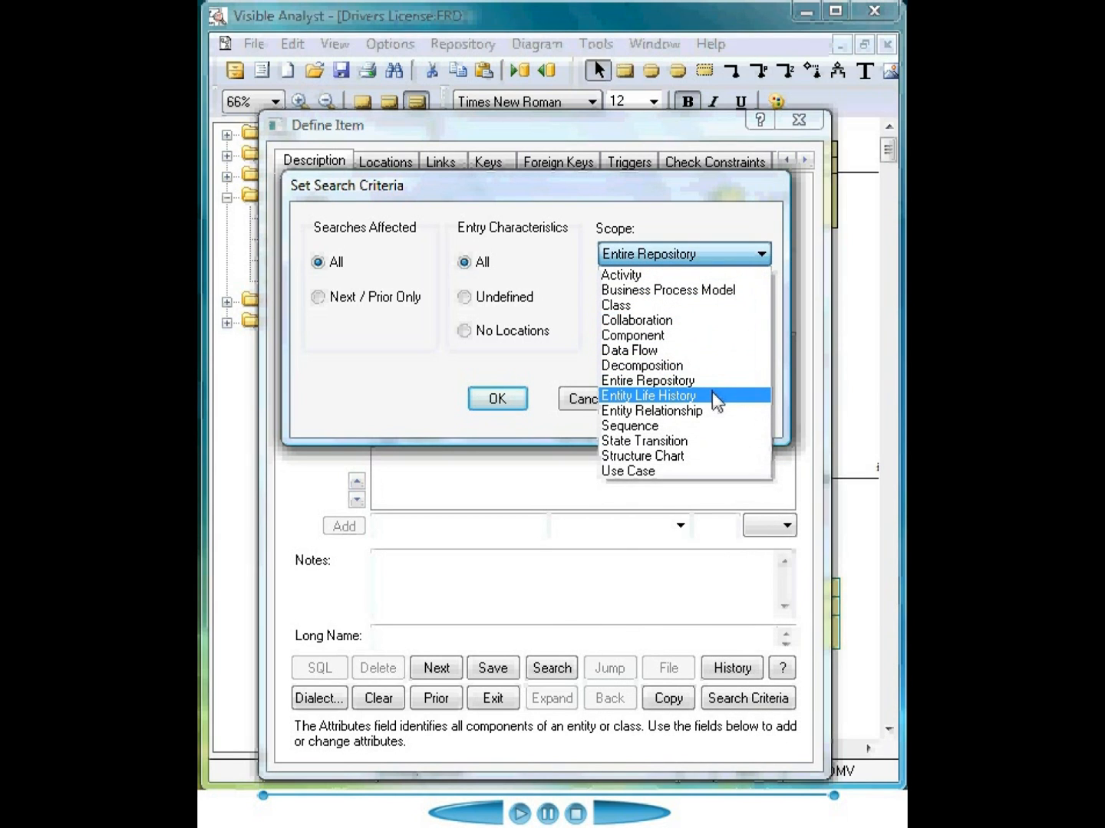
{"action": "left_click", "coordinate": [652, 412]}
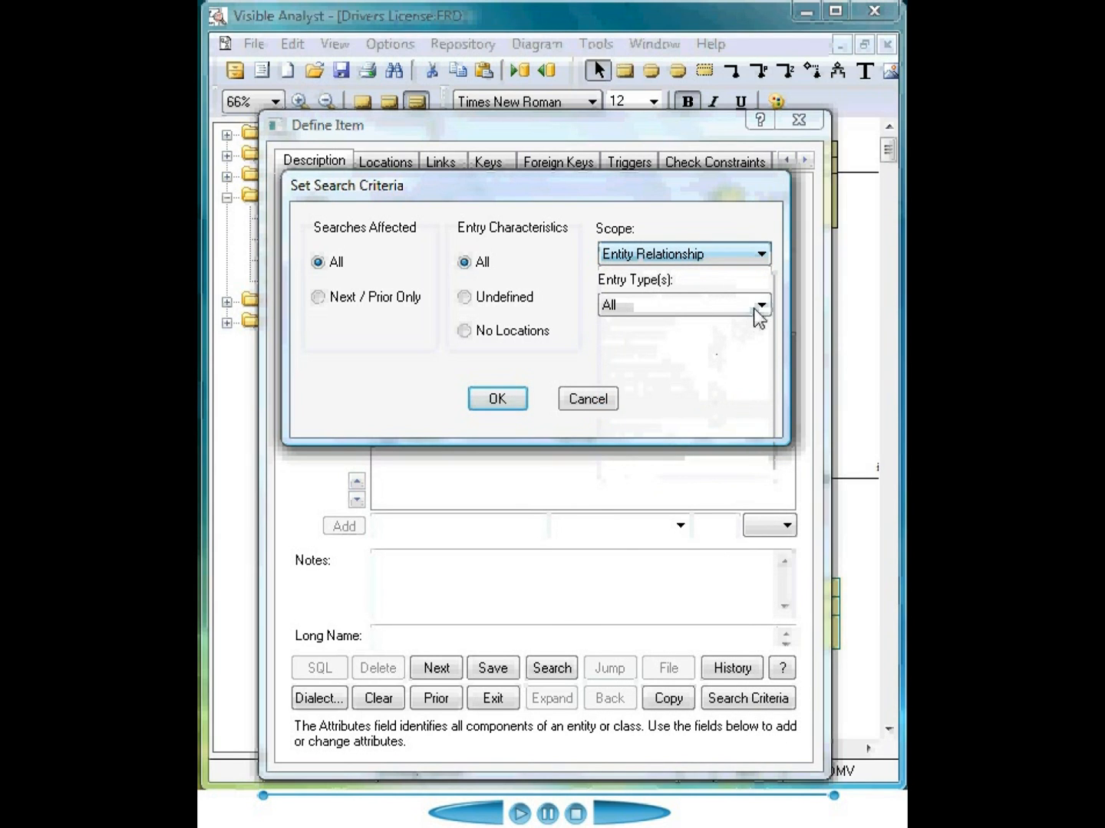
{"action": "left_click", "coordinate": [761, 305]}
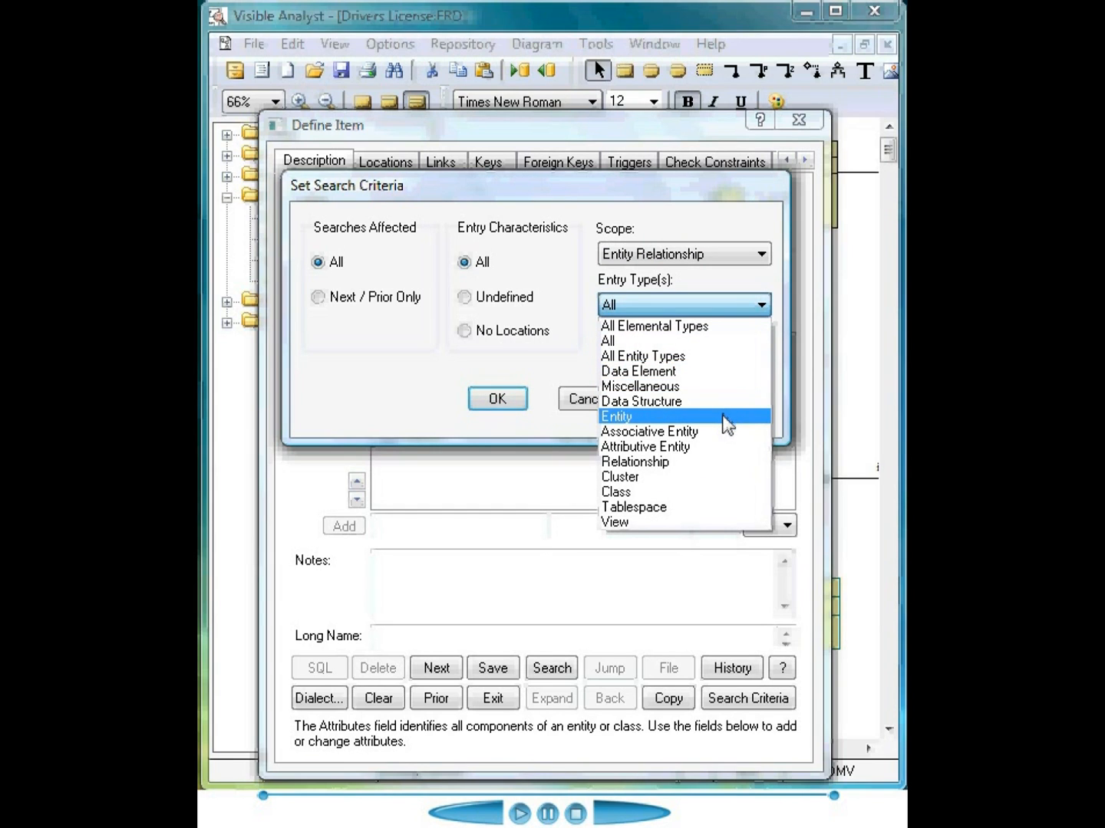
{"action": "left_click", "coordinate": [617, 415]}
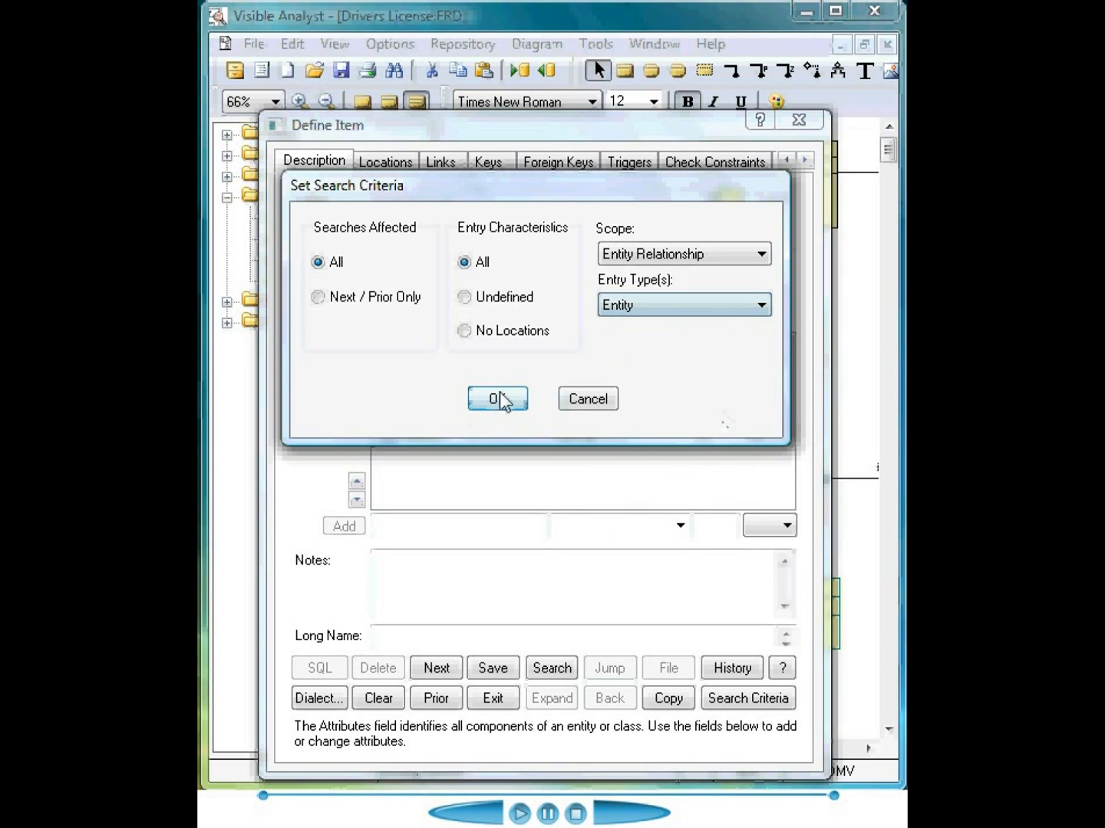
{"action": "left_click", "coordinate": [497, 398]}
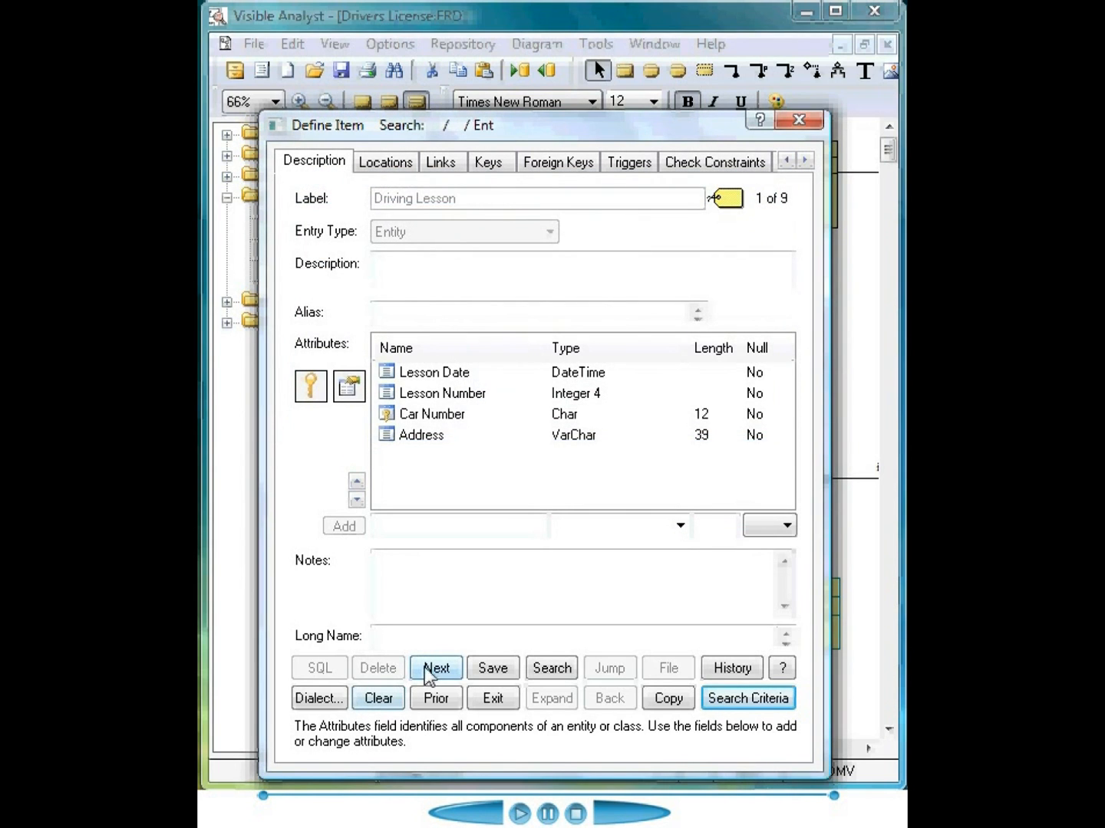
Step to the Driving School entity definition, then exit back to the Drivers License ERD.
{"action": "left_click", "coordinate": [435, 668]}
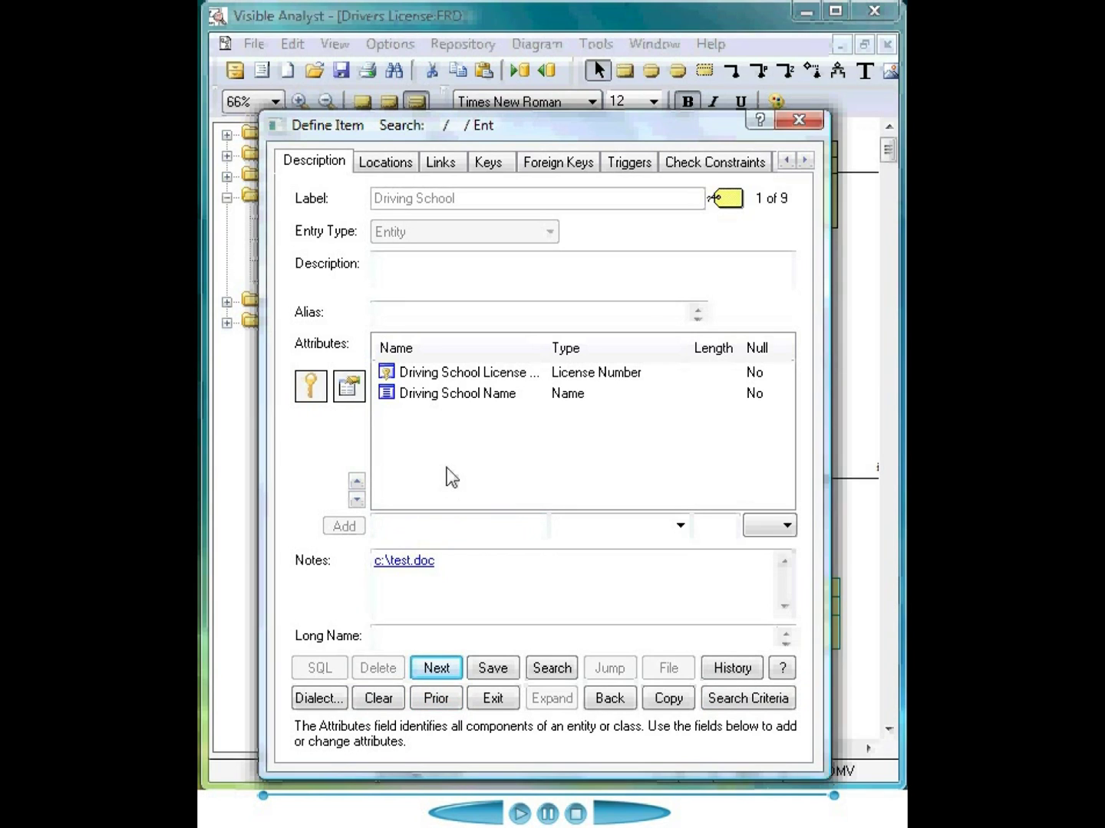
{"action": "mouse_move", "coordinate": [382, 490]}
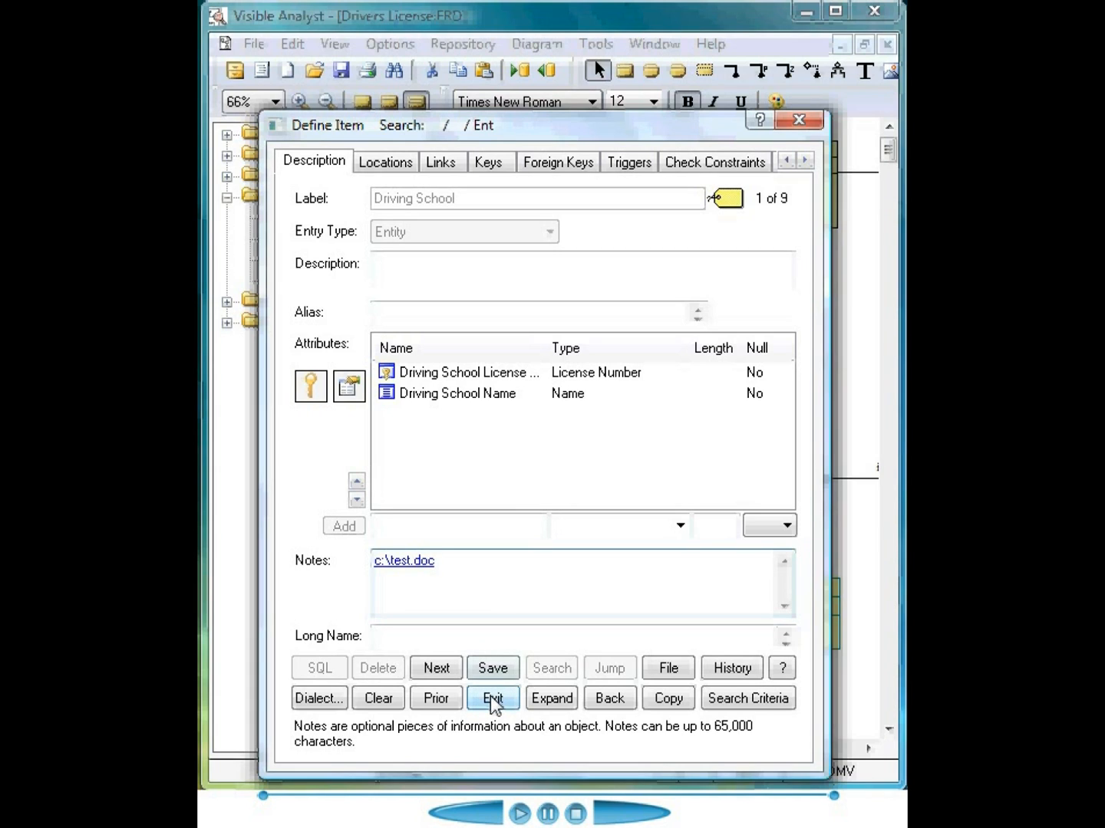
{"action": "left_click", "coordinate": [492, 698]}
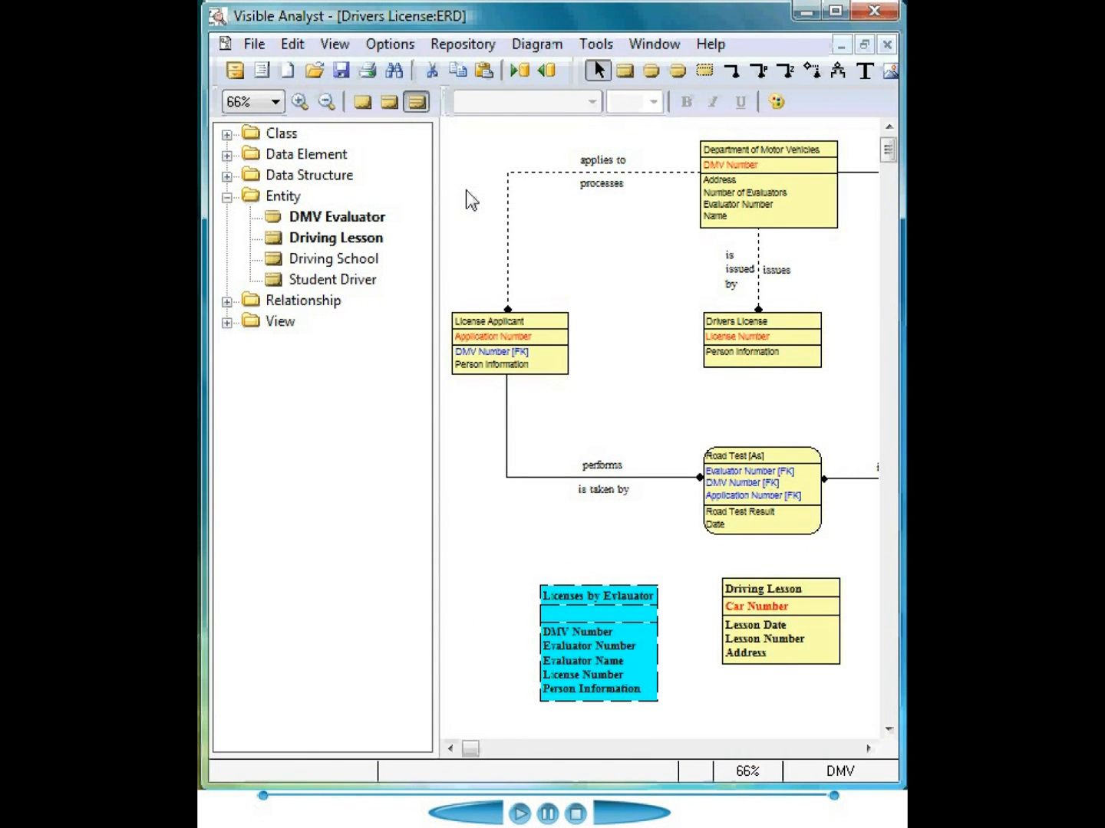
{"action": "left_click", "coordinate": [462, 44]}
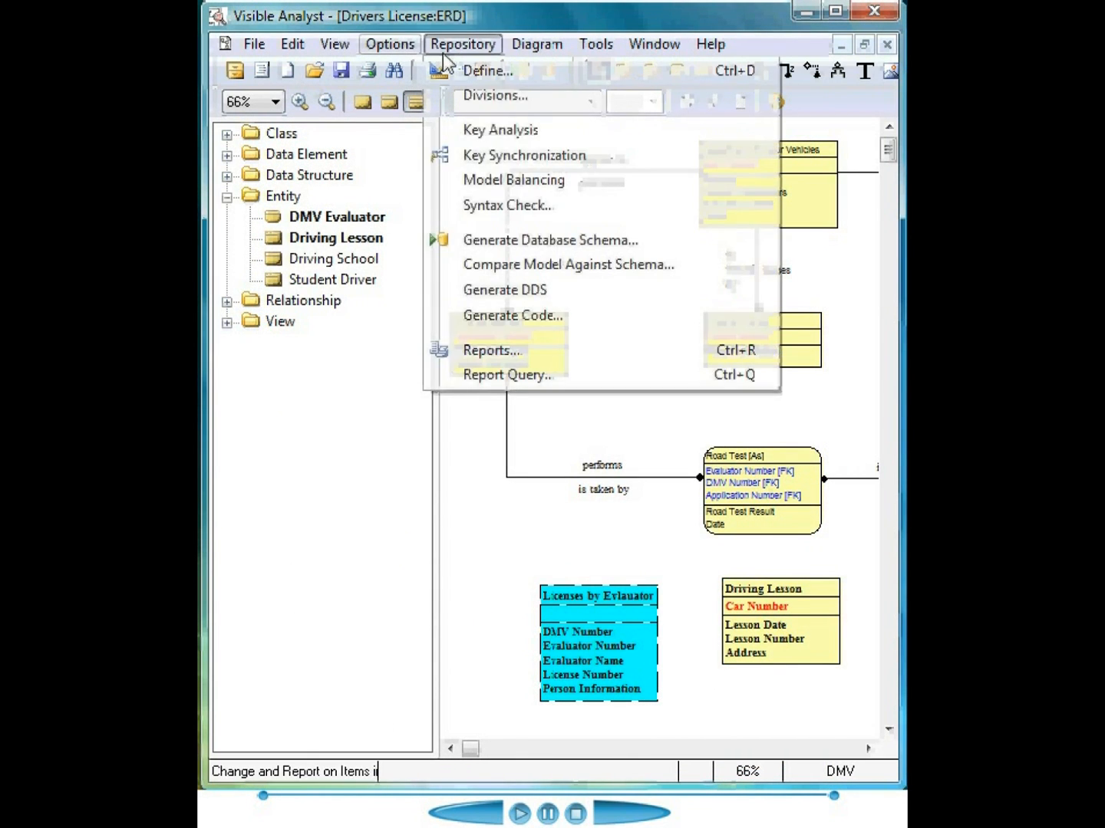
Open Repository Reports with project scope and review the included fields, cancelling without changes.
{"action": "left_click", "coordinate": [491, 351]}
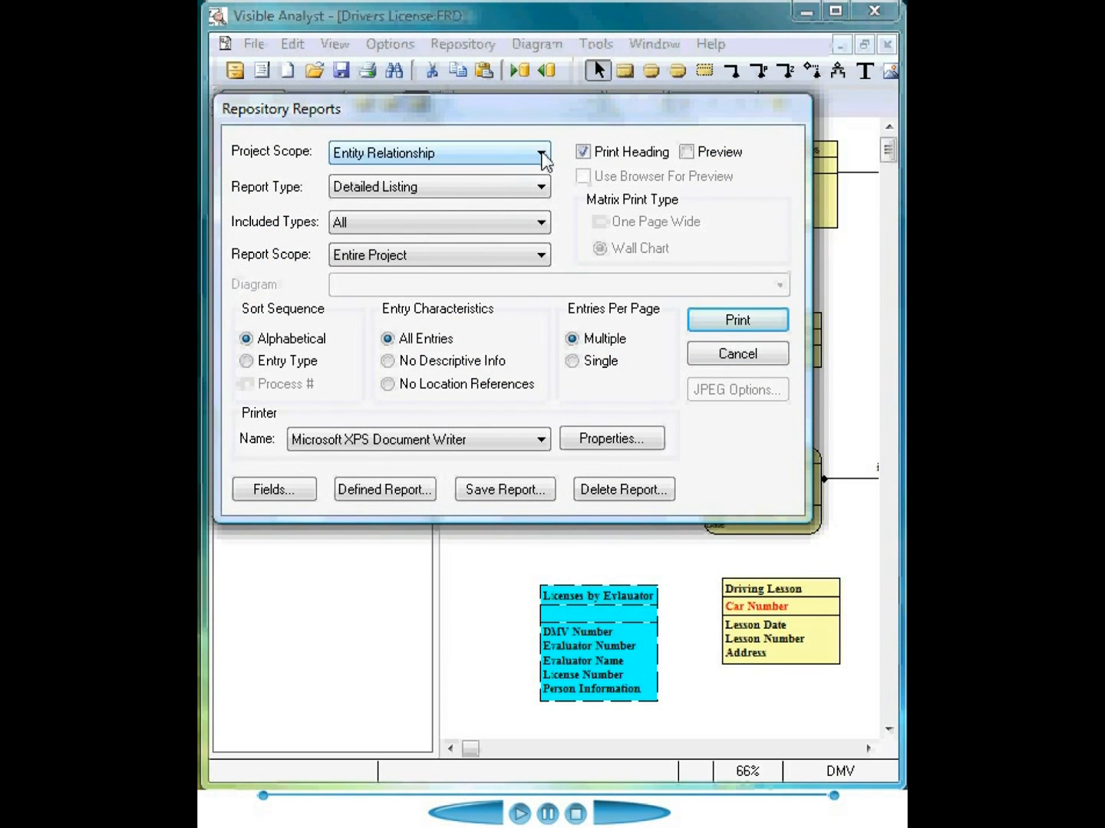
{"action": "left_click", "coordinate": [540, 153]}
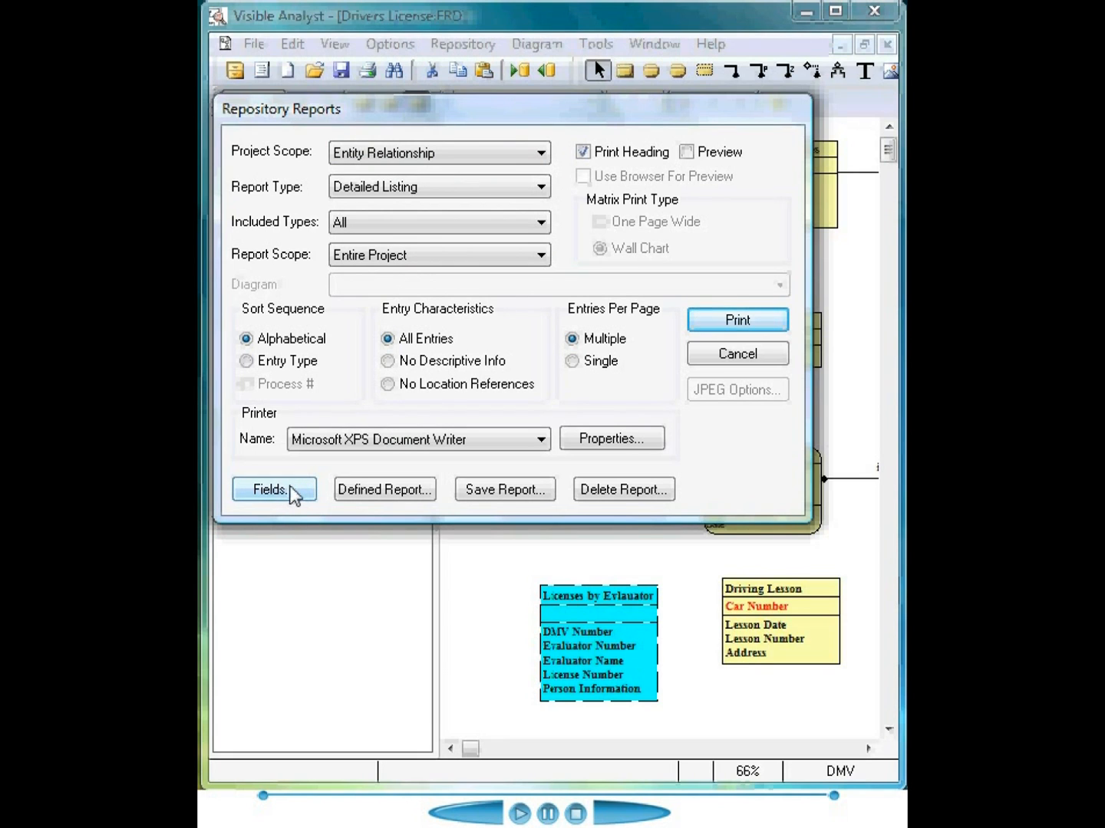
{"action": "left_click", "coordinate": [270, 489]}
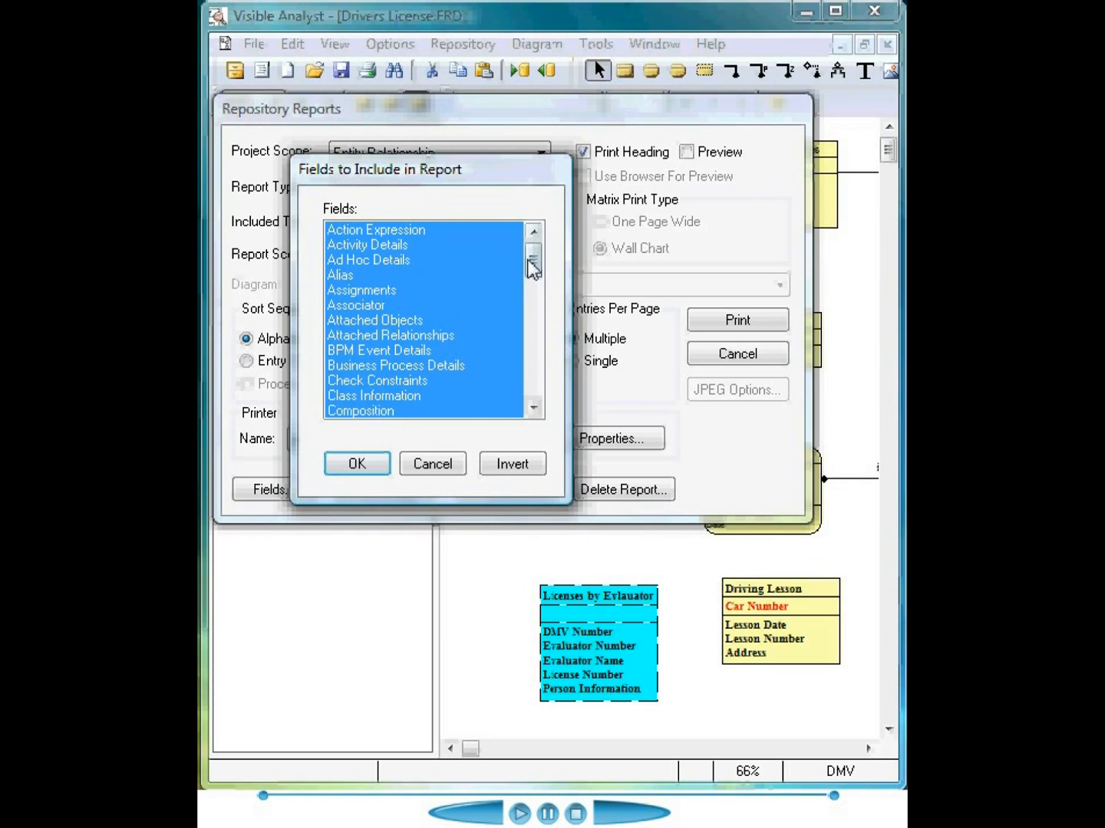
{"action": "left_click_drag", "start_coordinate": [531, 273], "coordinate": [532, 356]}
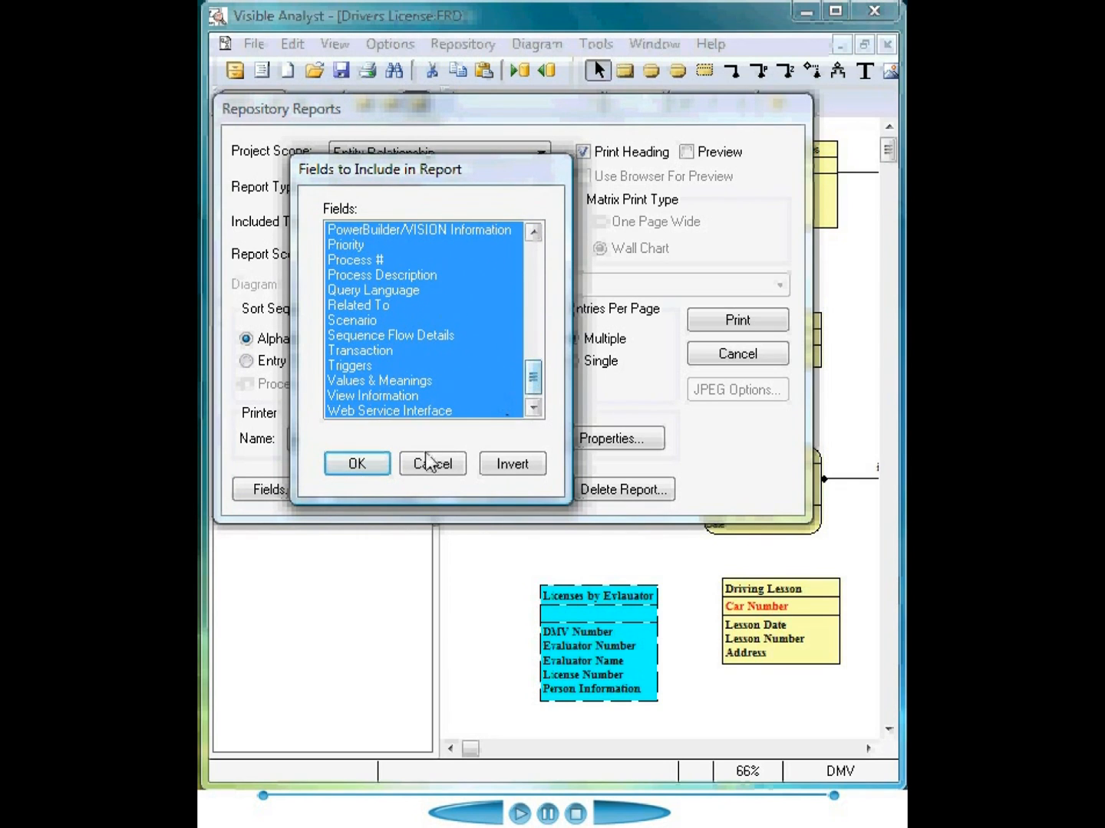
{"action": "left_click", "coordinate": [432, 463]}
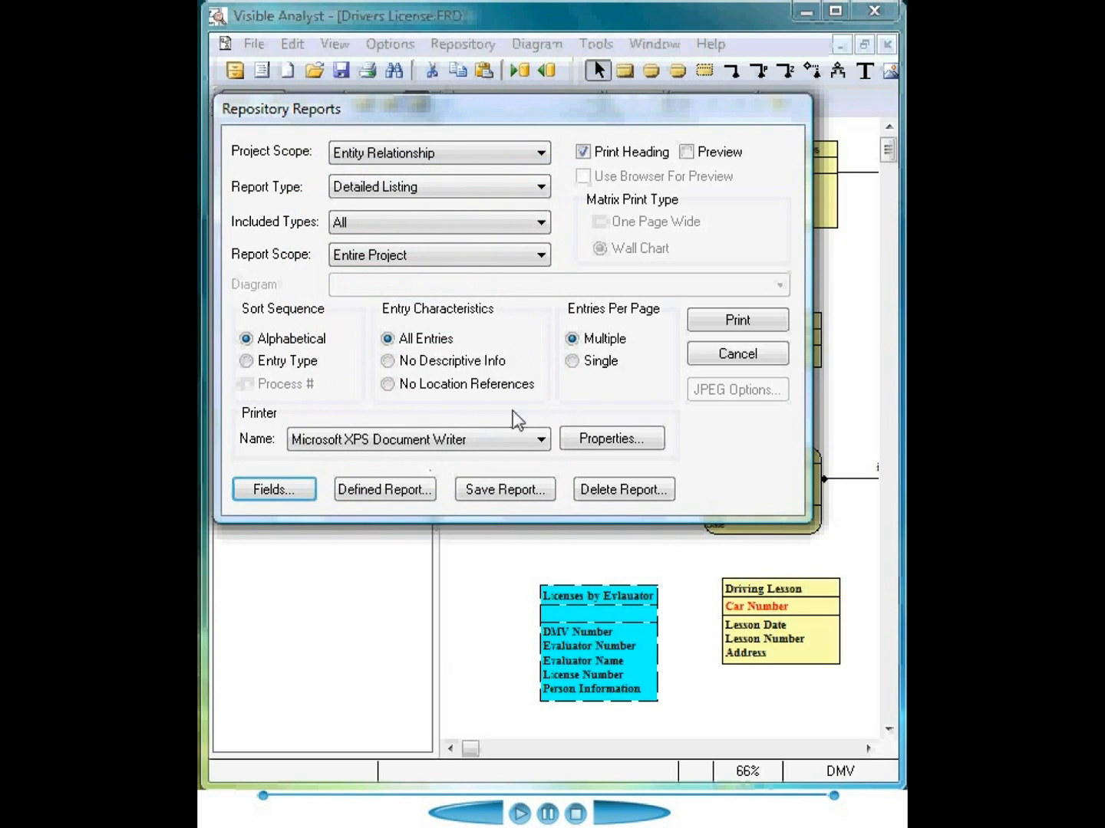
{"action": "mouse_move", "coordinate": [483, 349]}
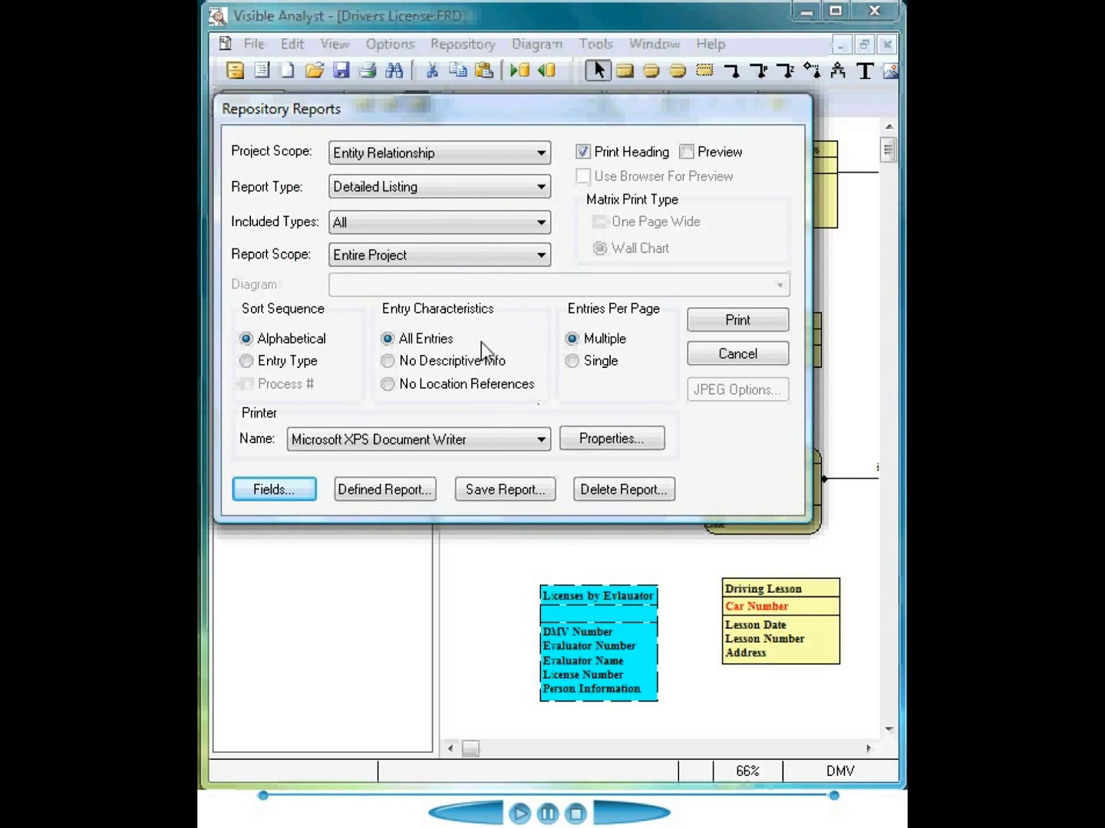